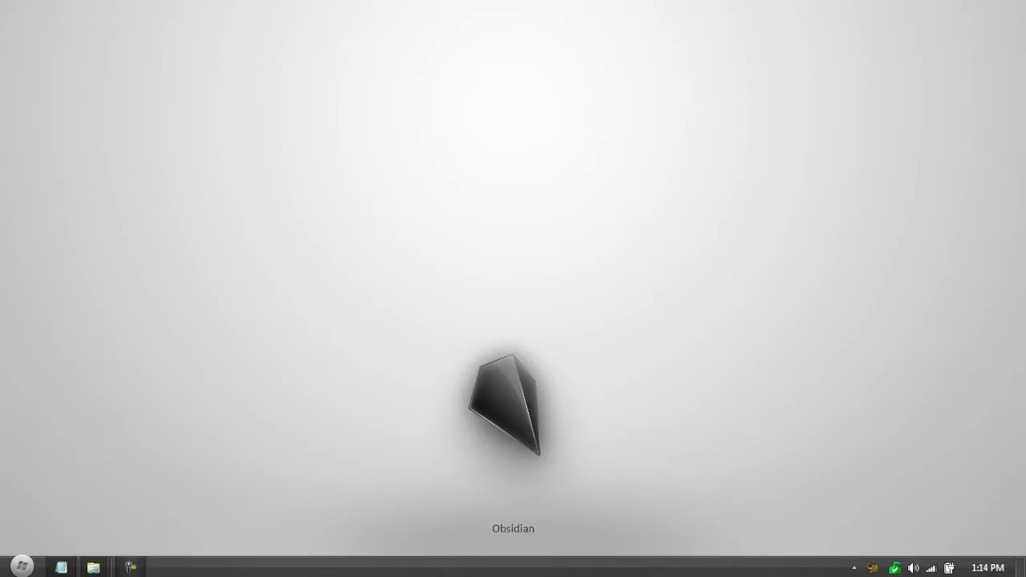
pyautogui.moveTo(66, 267)
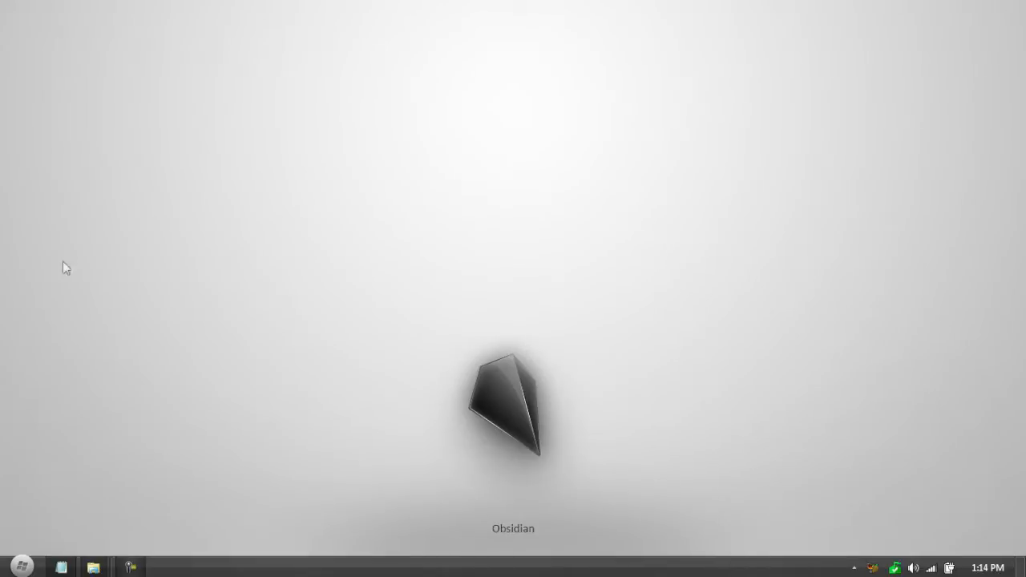
# Search the Start menu for 'mac' to launch MacX HD Video Converter Pro
pyautogui.click(21, 567)
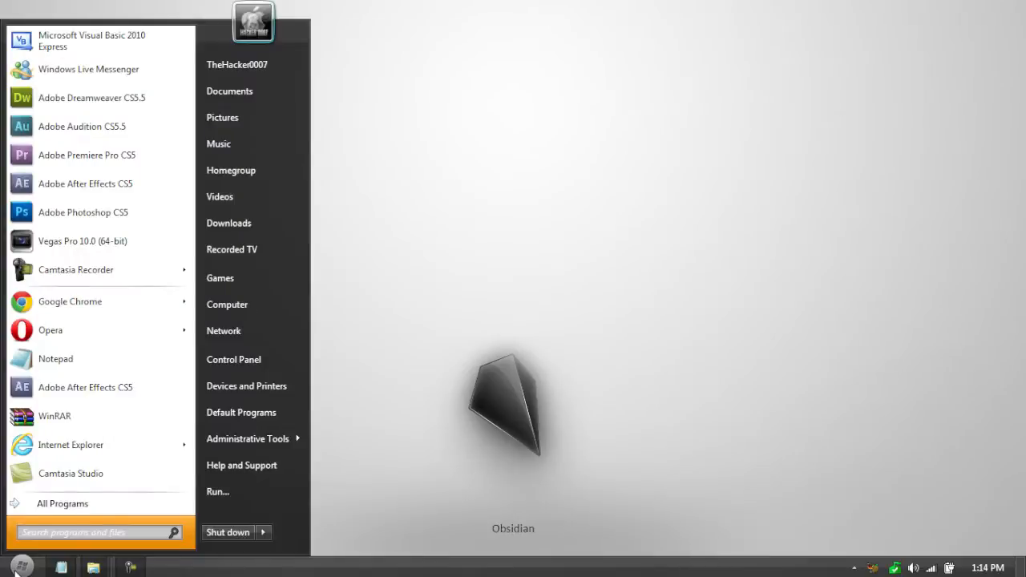
pyautogui.write('mac')
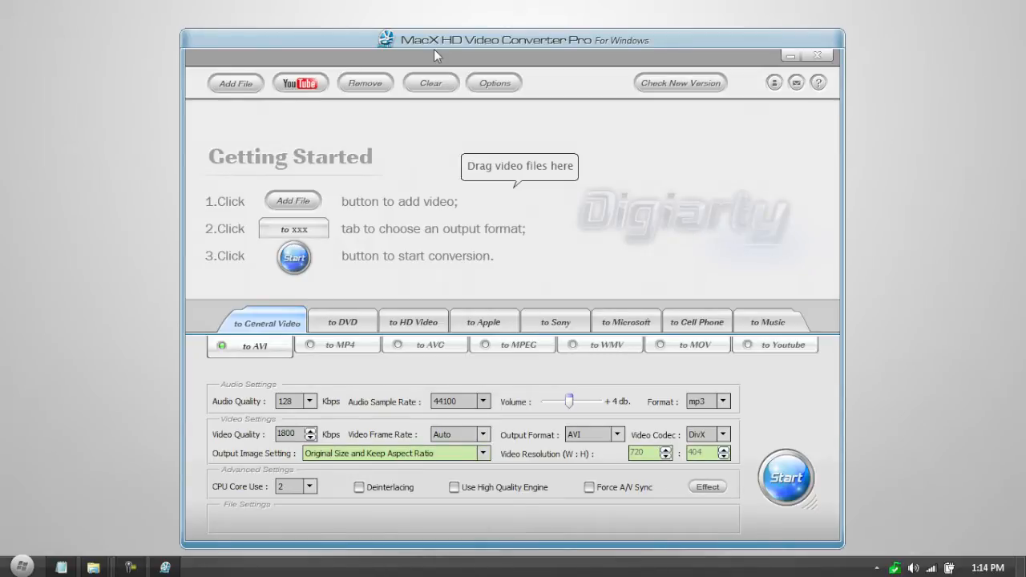
pyautogui.moveTo(461, 57)
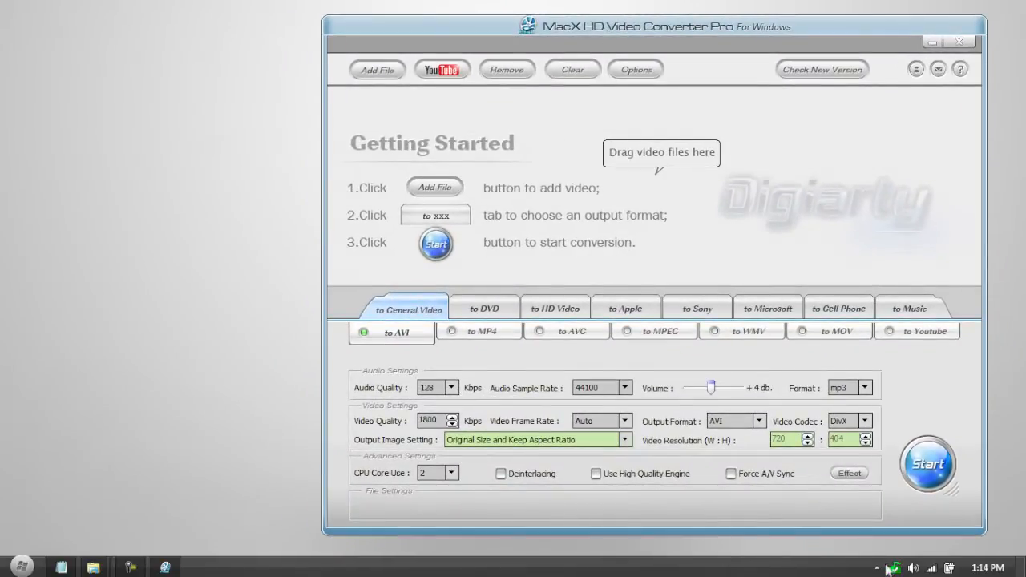
# Move the MacX converter window toward the right edge of the desktop
pyautogui.click(890, 568)
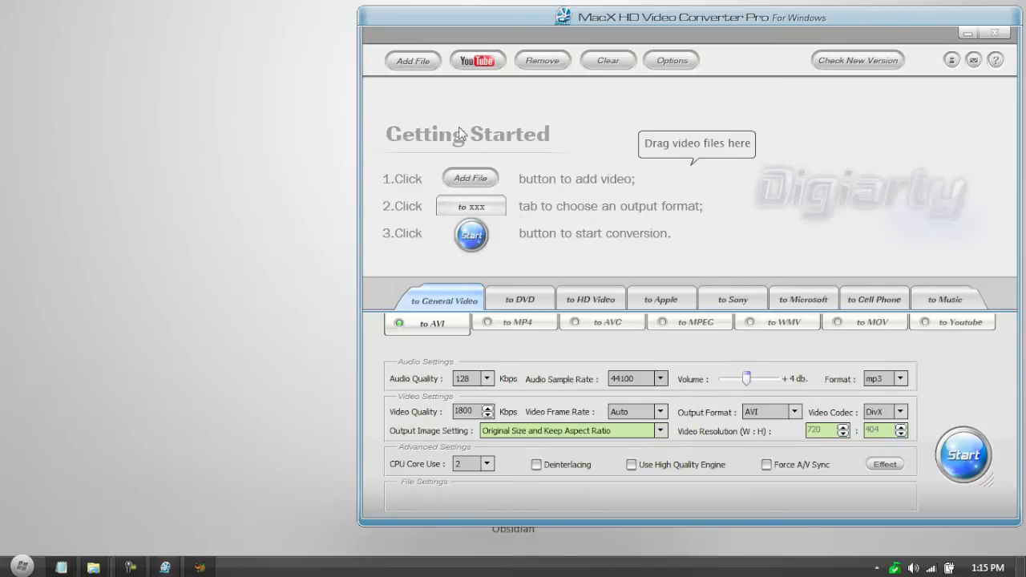
pyautogui.moveTo(591, 299)
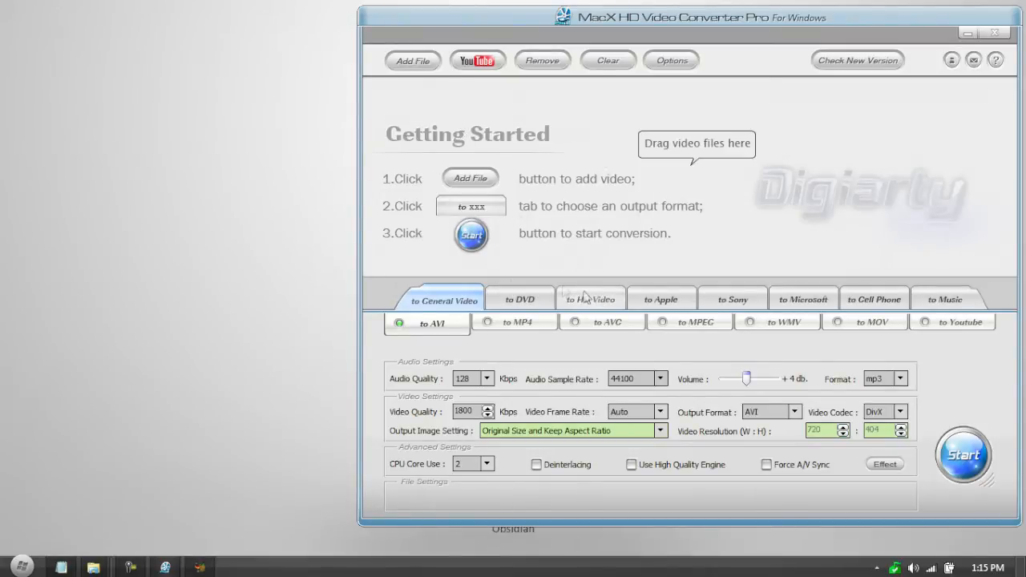
pyautogui.moveTo(563, 287)
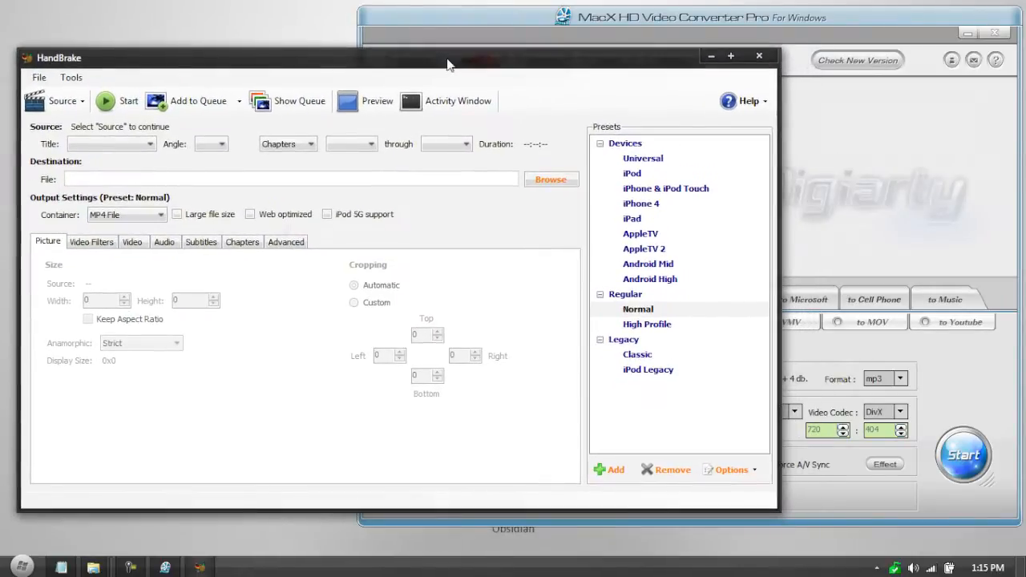
# Browse the Apple, General Video, Sony and Cell Phone categories, ending on Music
pyautogui.click(698, 18)
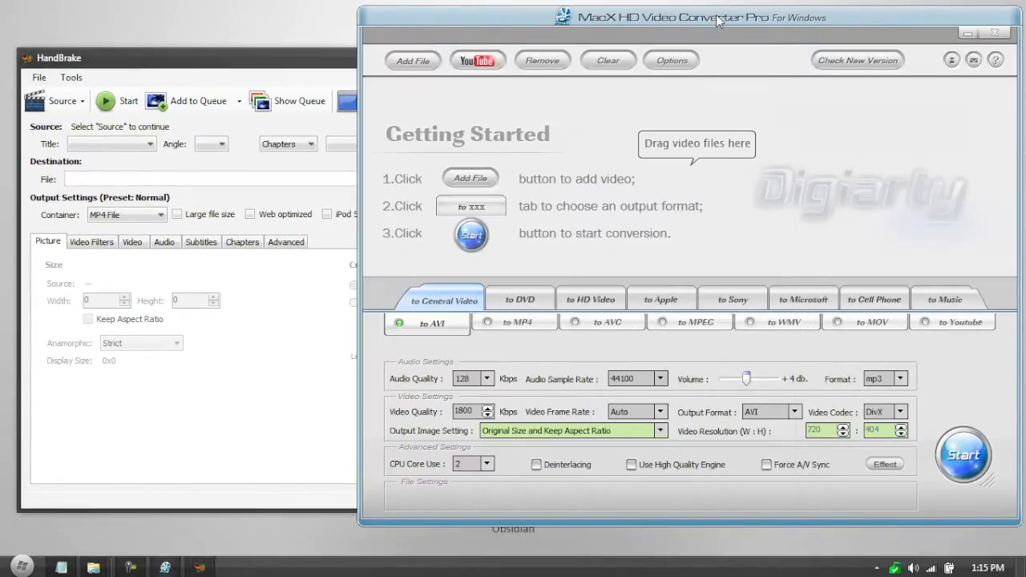
pyautogui.moveTo(669, 91)
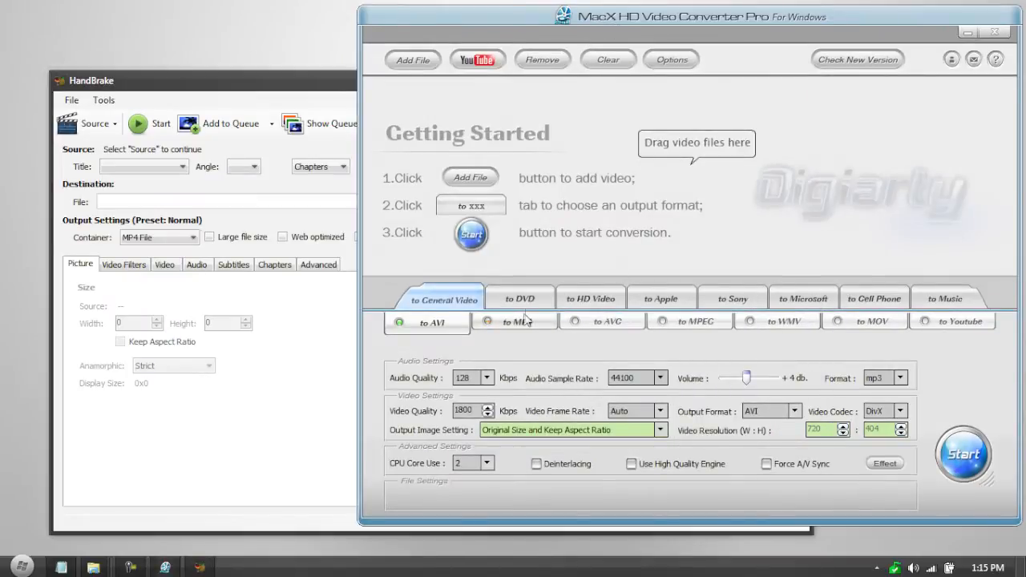
pyautogui.click(662, 298)
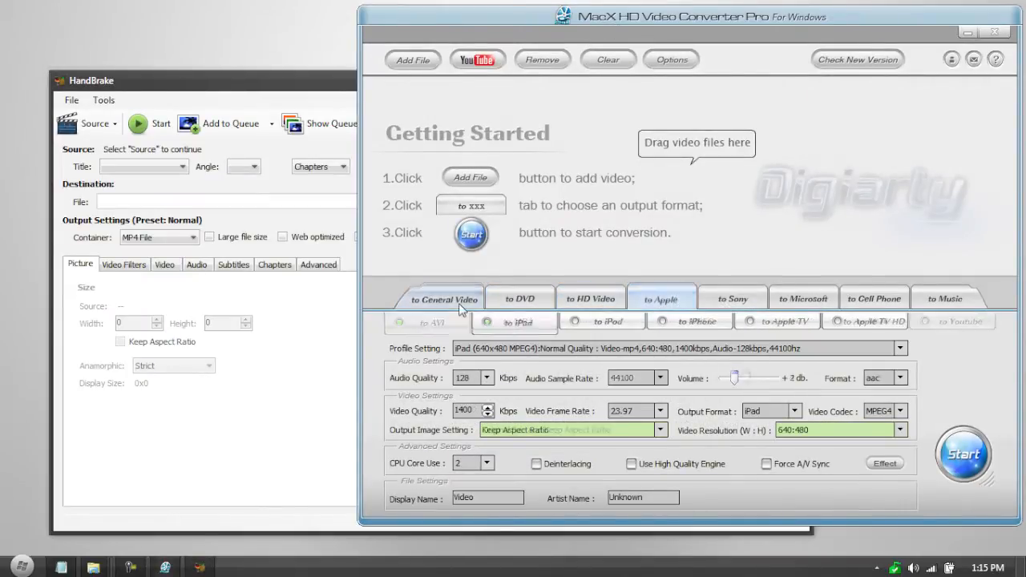
pyautogui.click(445, 300)
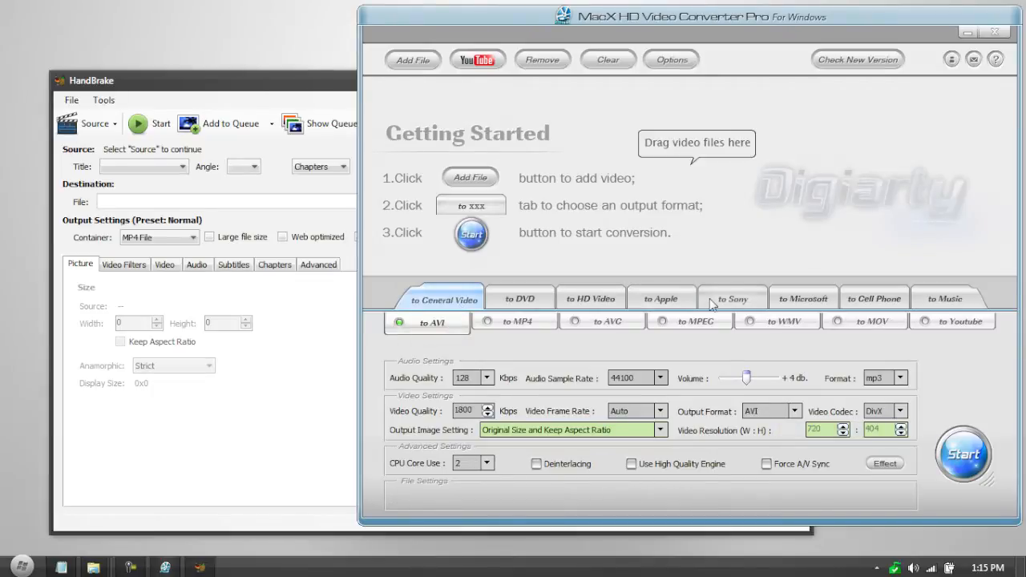
pyautogui.click(732, 298)
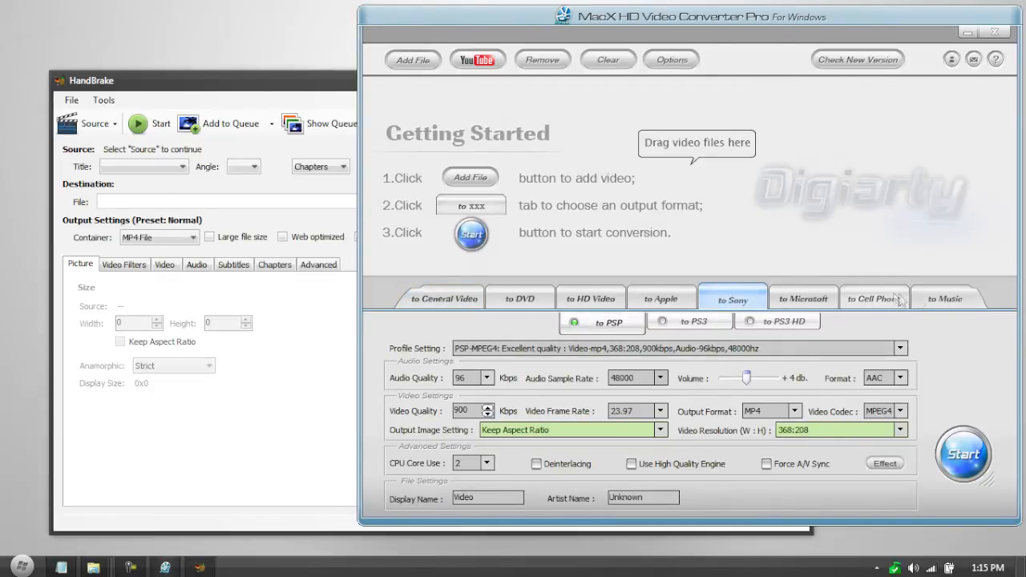
pyautogui.click(874, 298)
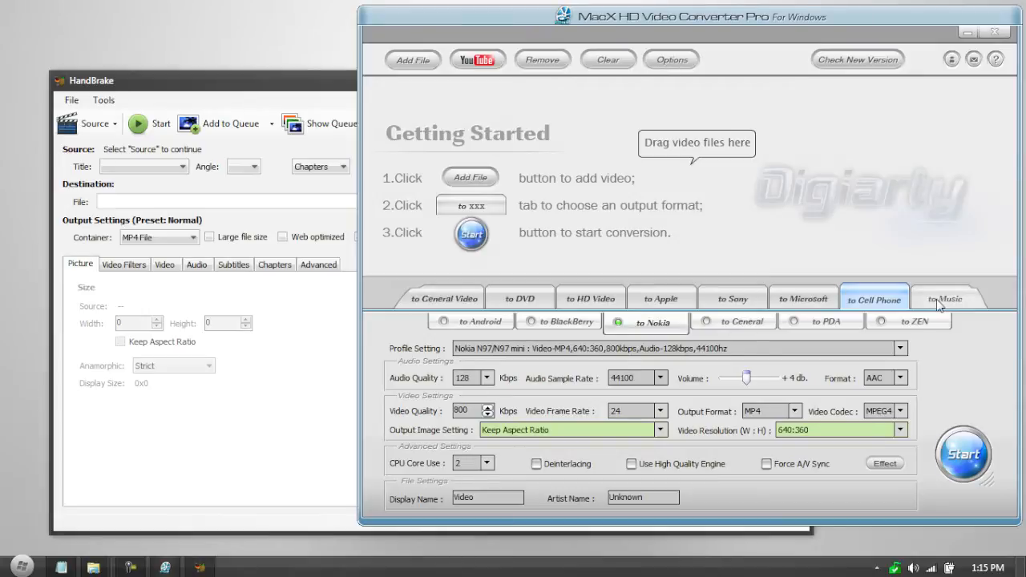
pyautogui.click(946, 298)
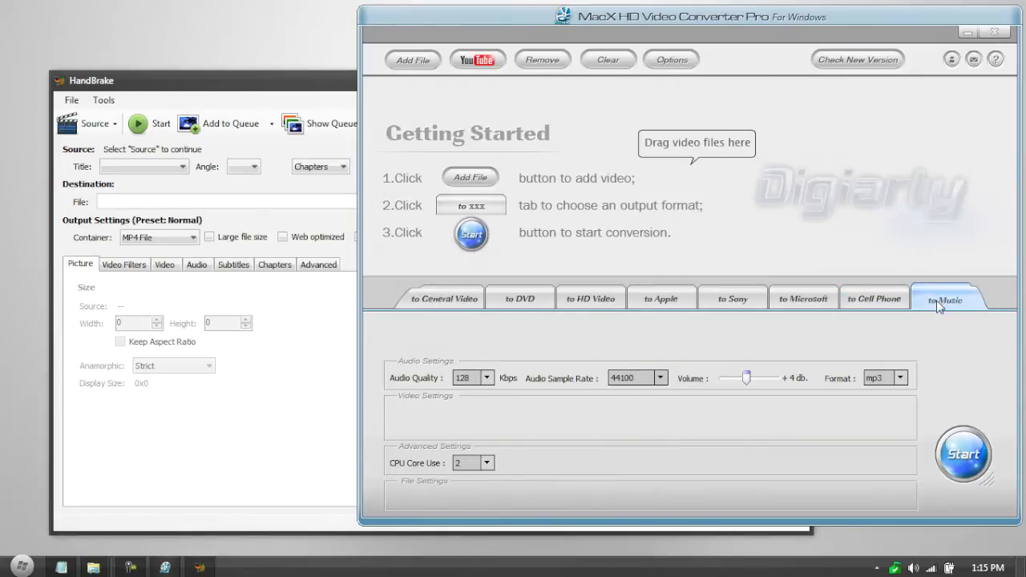
pyautogui.moveTo(643, 201)
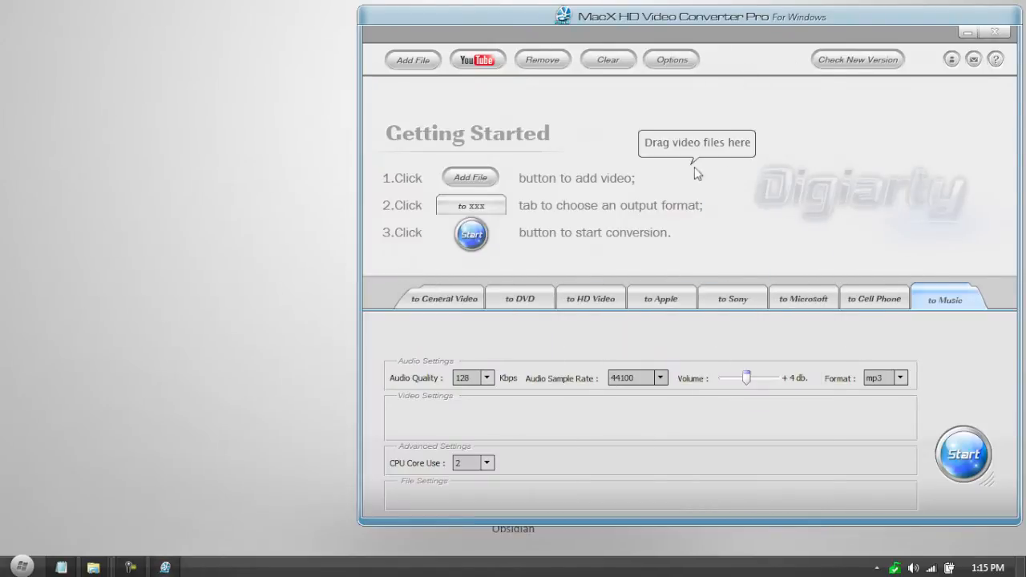
pyautogui.moveTo(690, 17); pyautogui.dragTo(594, 17)
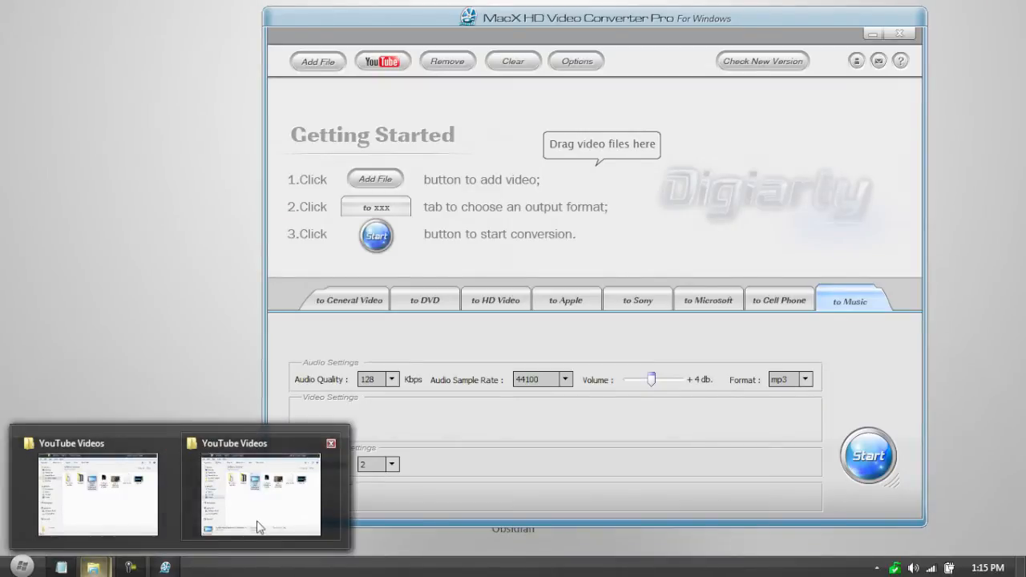
pyautogui.click(261, 493)
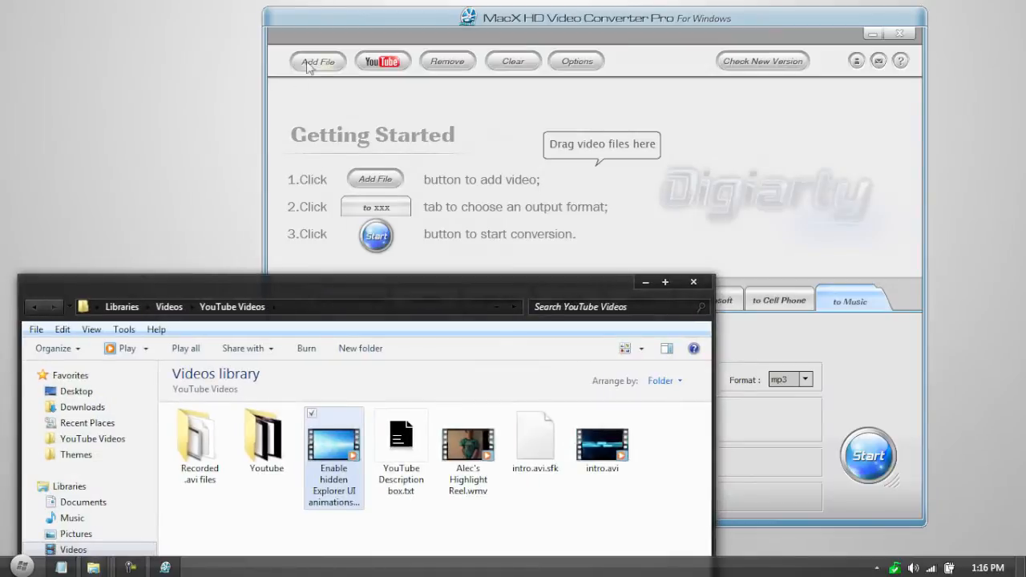
pyautogui.click(317, 61)
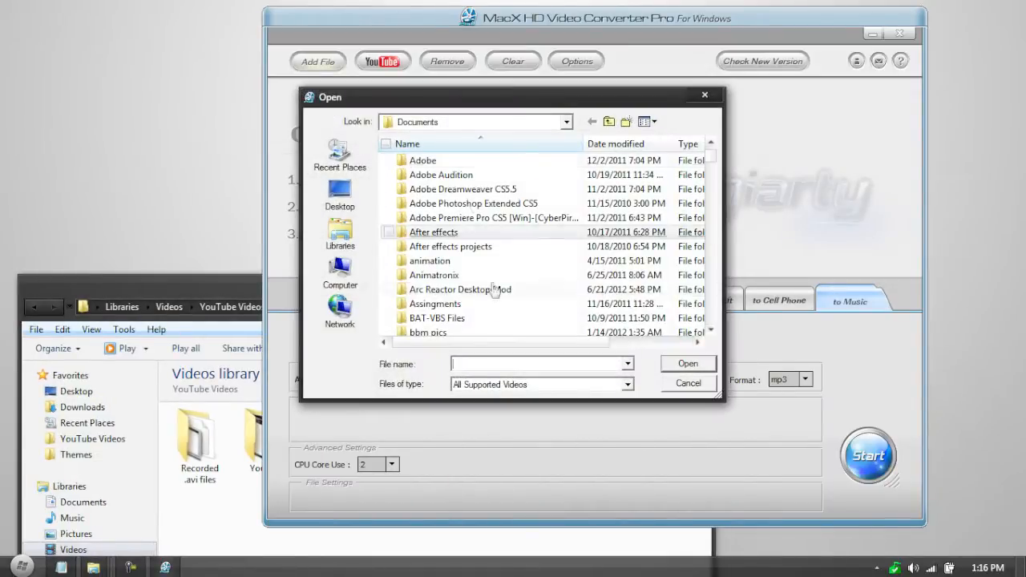
pyautogui.click(687, 383)
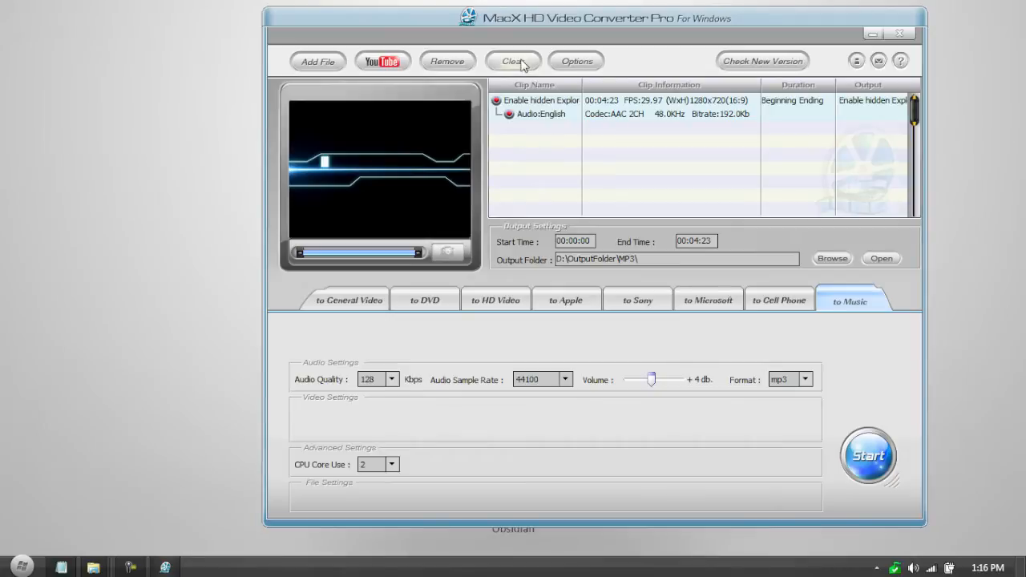
pyautogui.click(513, 61)
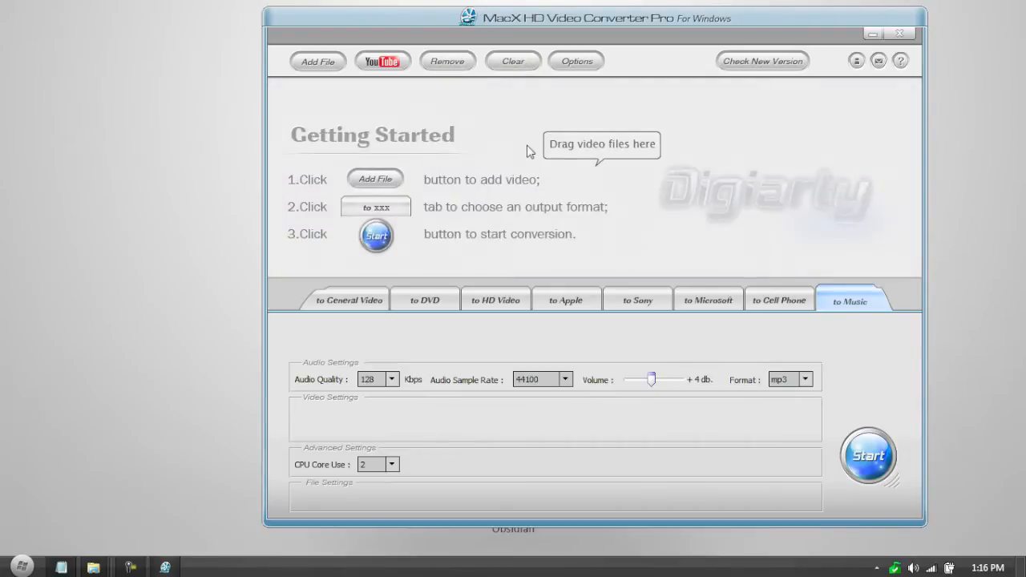
pyautogui.moveTo(470, 174)
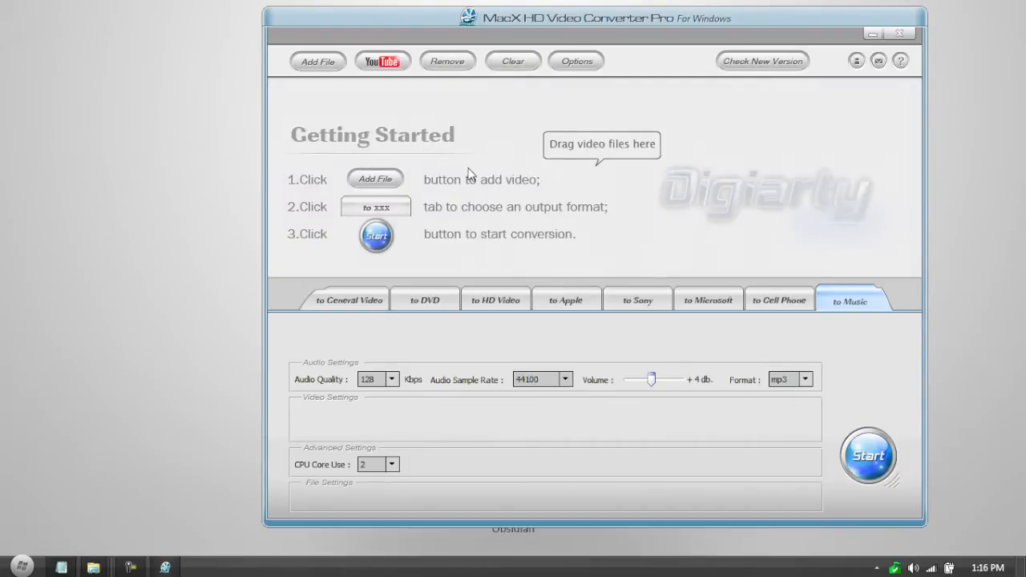
pyautogui.moveTo(368, 115)
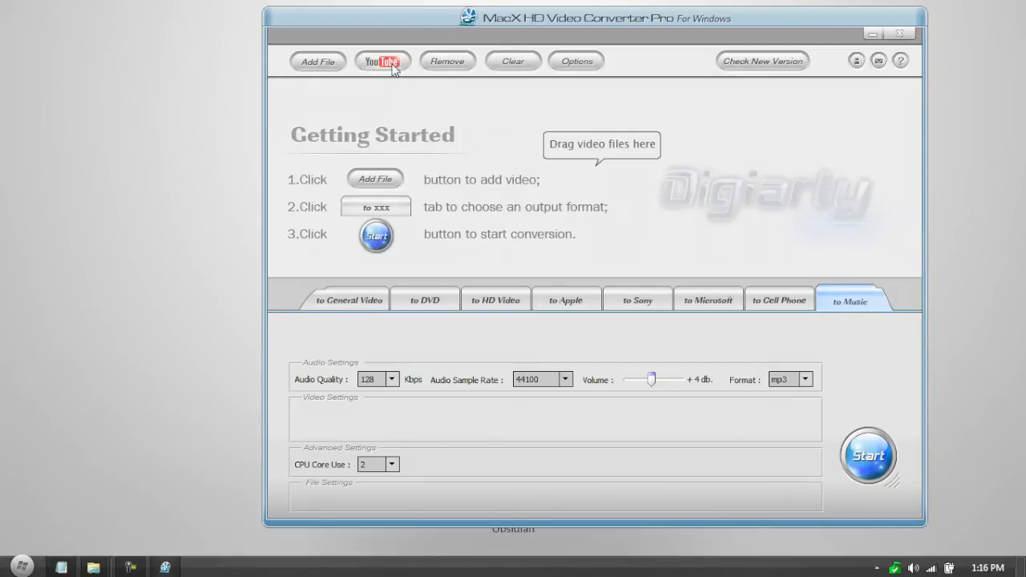
# Add a YouTube video URL to the clip list for MP3 output
pyautogui.click(382, 61)
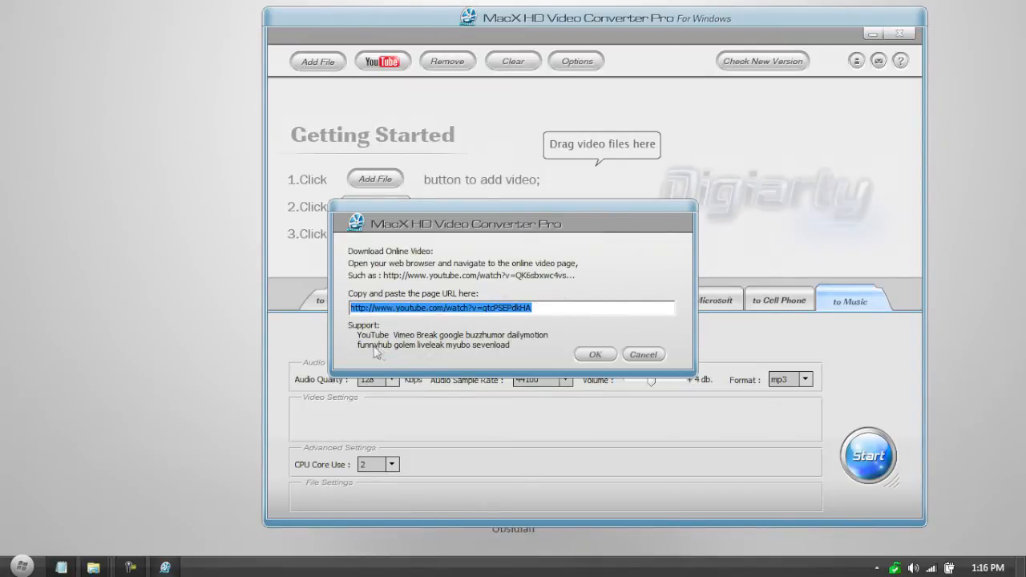
pyautogui.moveTo(397, 344)
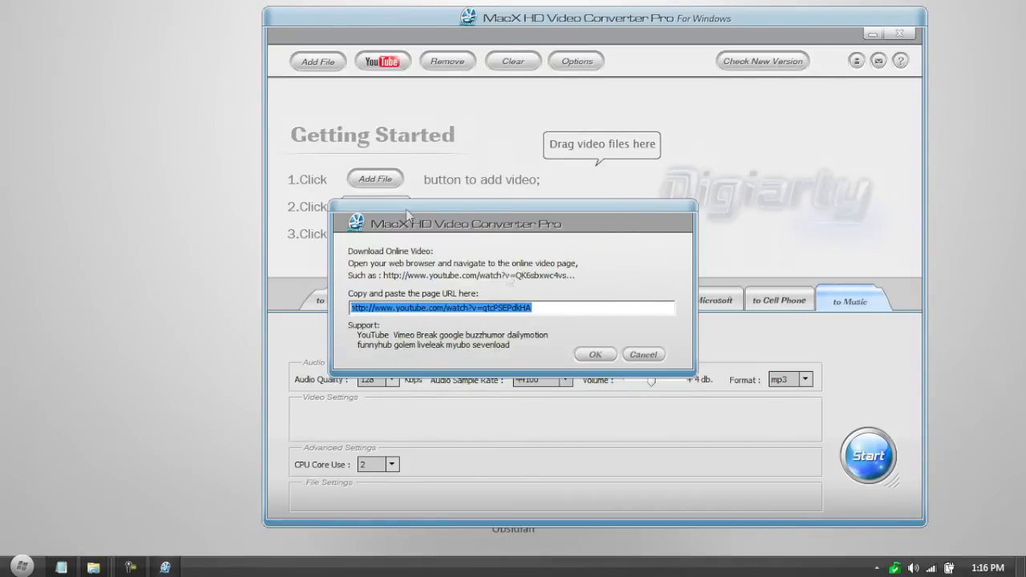
pyautogui.moveTo(524, 323)
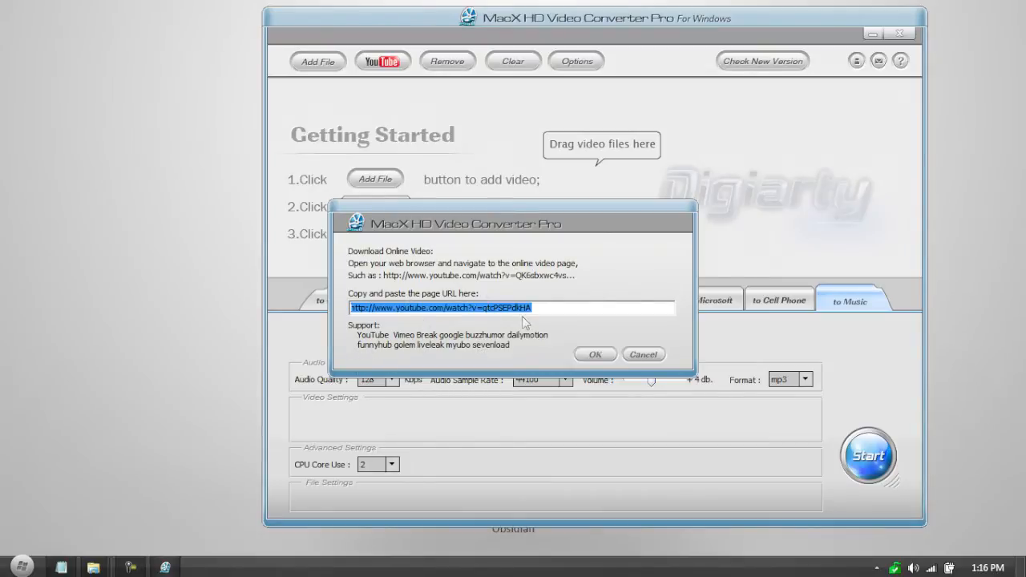
pyautogui.moveTo(551, 306)
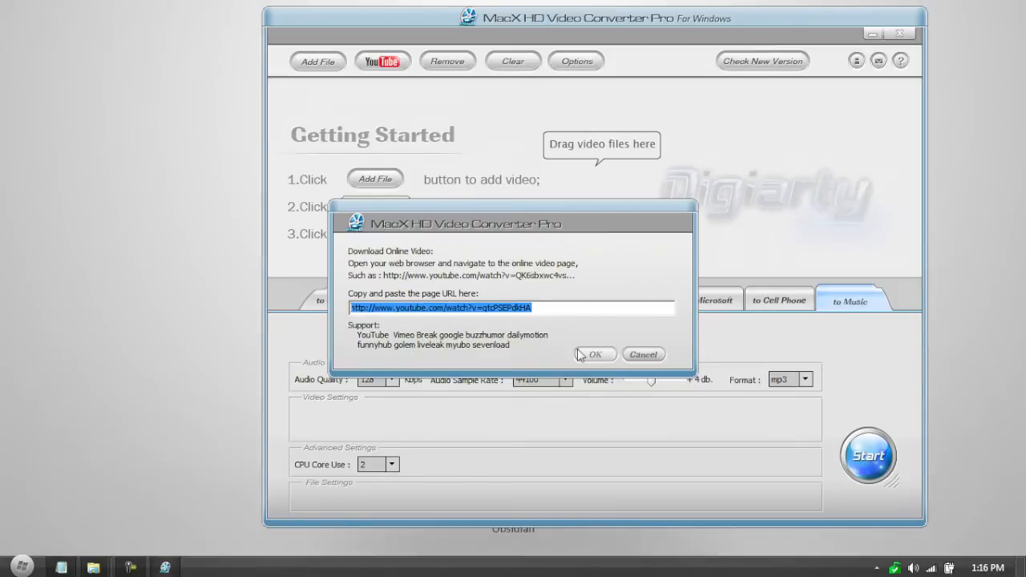
pyautogui.click(594, 355)
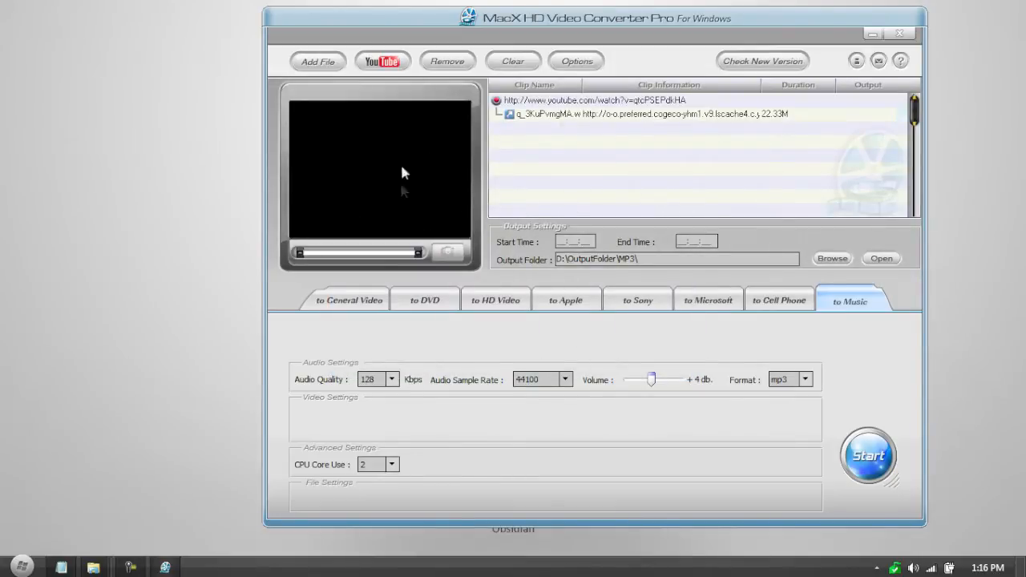
pyautogui.moveTo(656, 102)
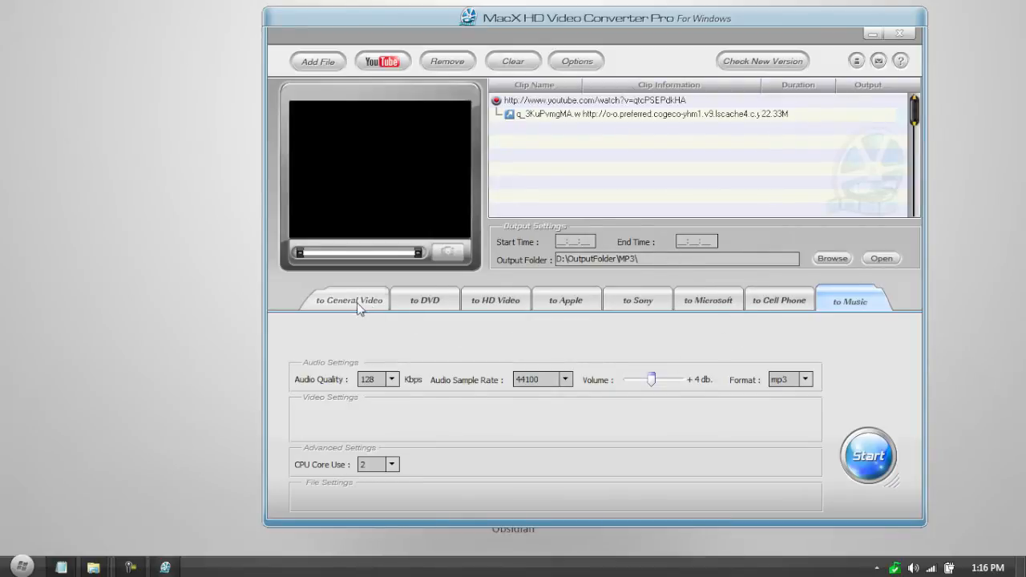
# Choose general video AVI output, keeping the video quality at 1800
pyautogui.click(350, 301)
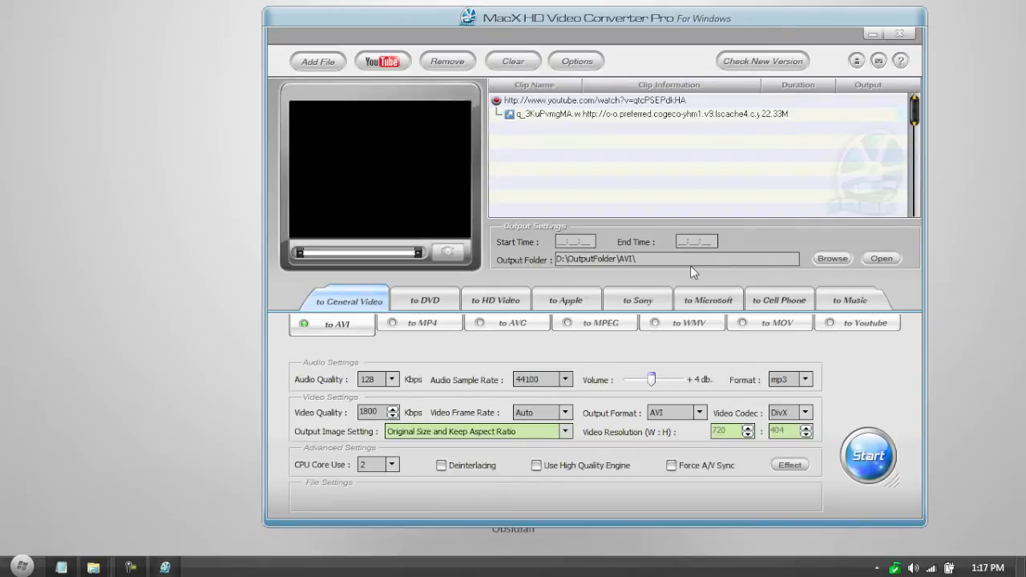
pyautogui.moveTo(587, 97)
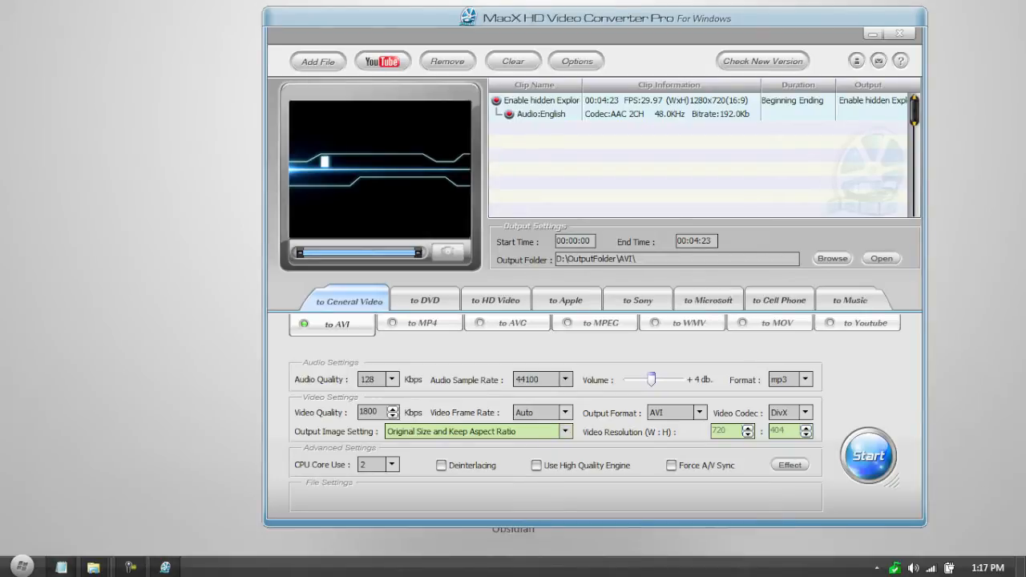
pyautogui.moveTo(351, 278)
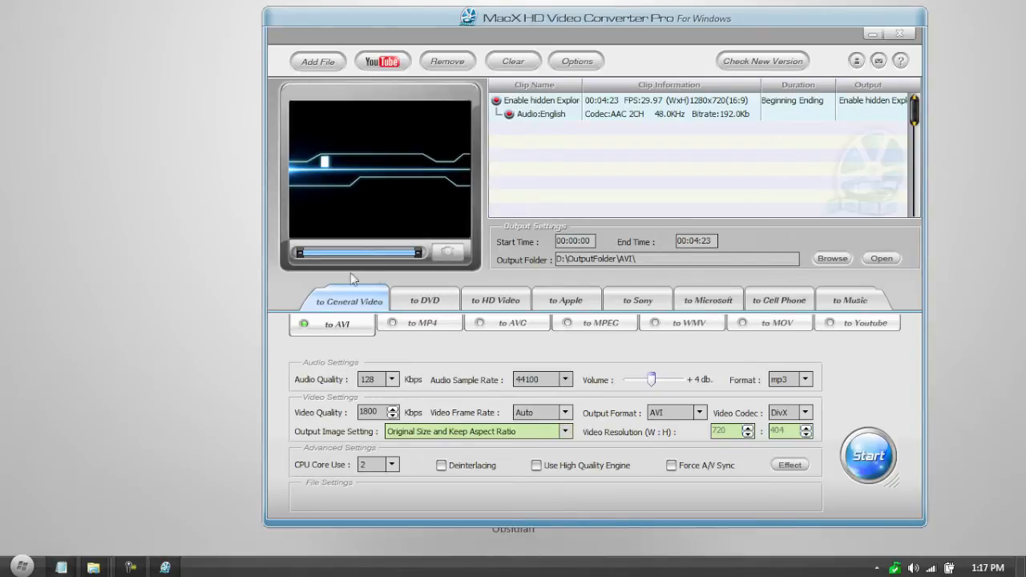
pyautogui.moveTo(567, 300)
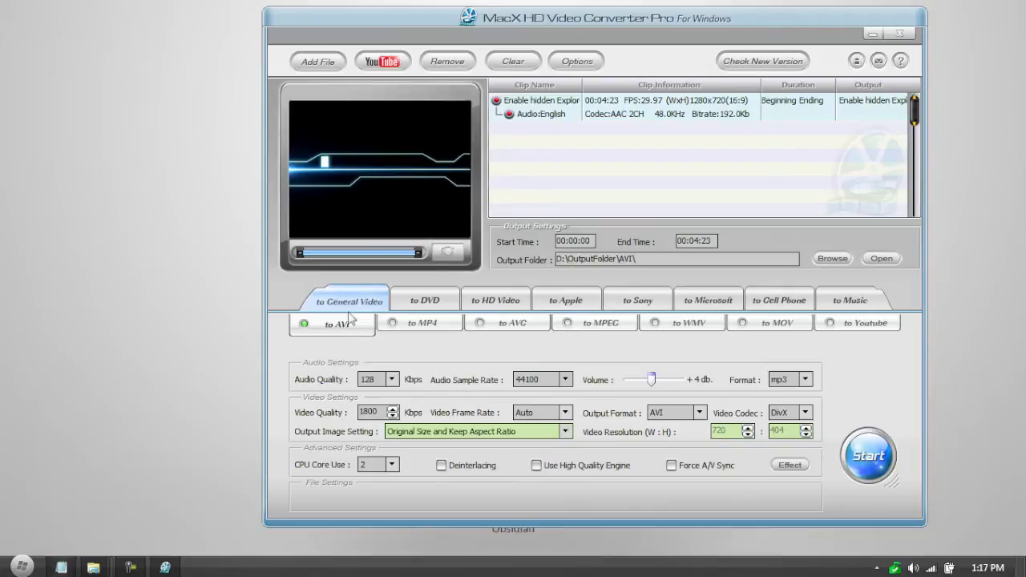
pyautogui.moveTo(567, 300)
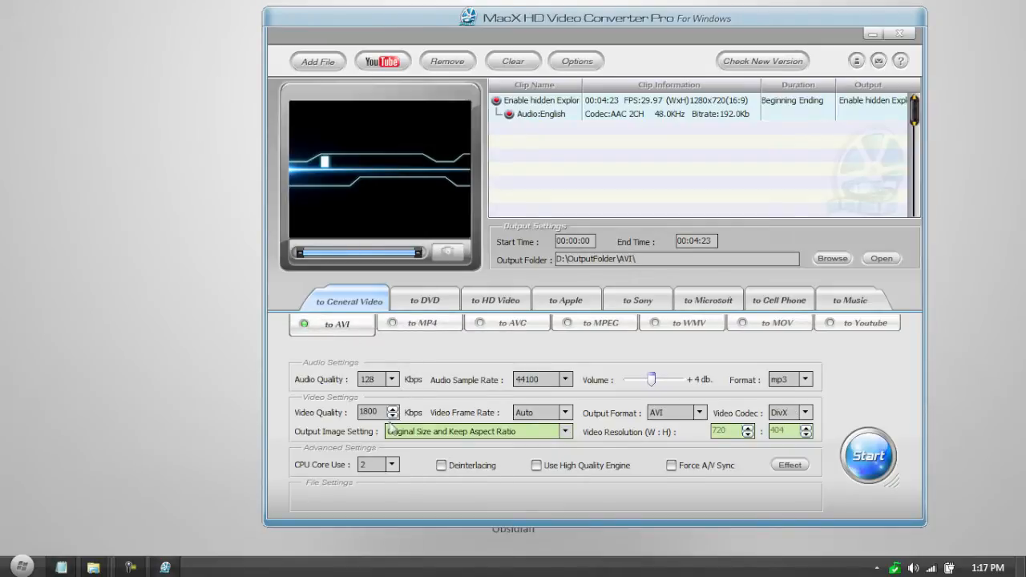
pyautogui.click(394, 409)
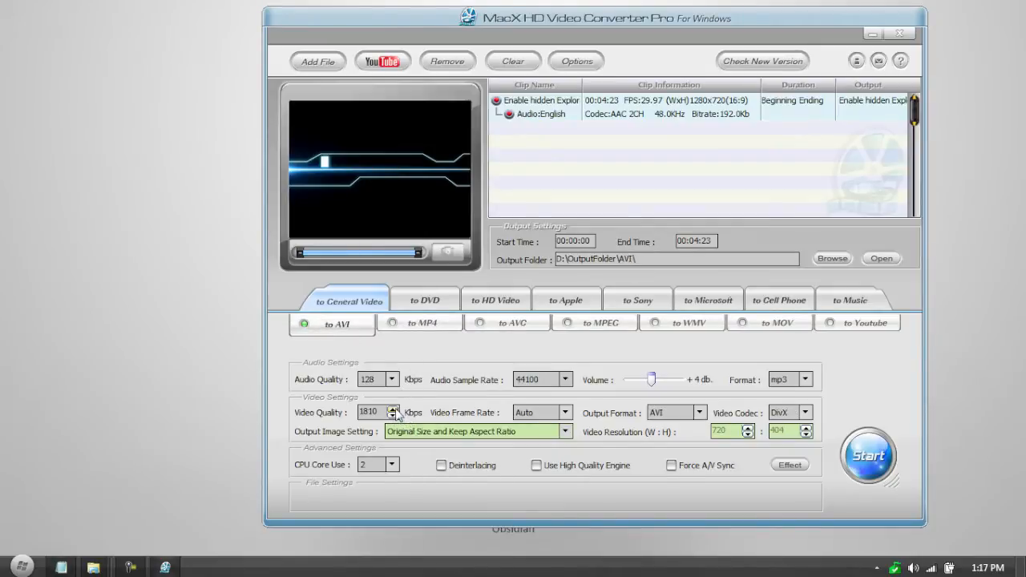
pyautogui.click(394, 415)
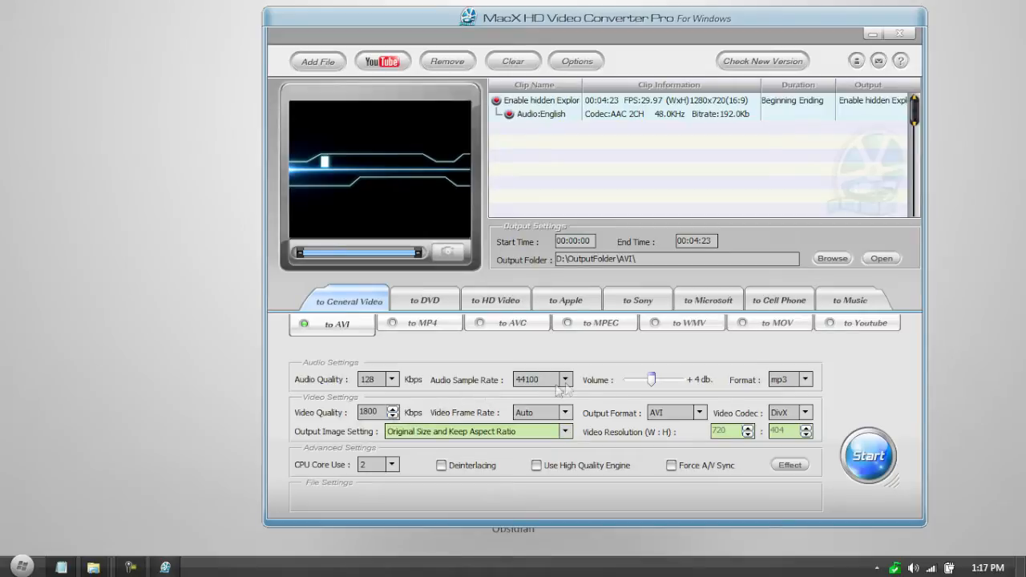
# Review the frame rate and codec choices, keeping CPU core use at 2
pyautogui.click(537, 412)
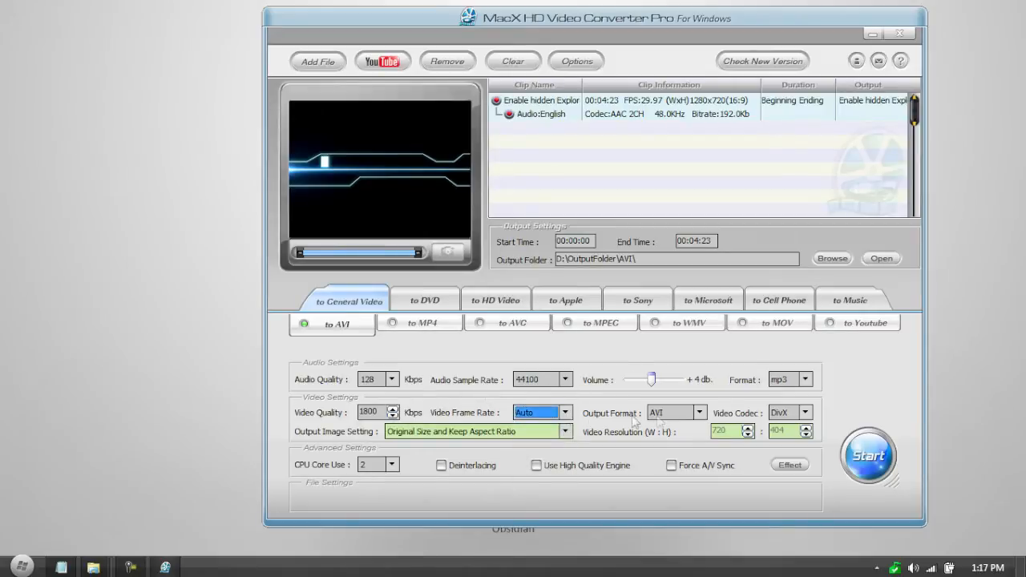
pyautogui.click(699, 412)
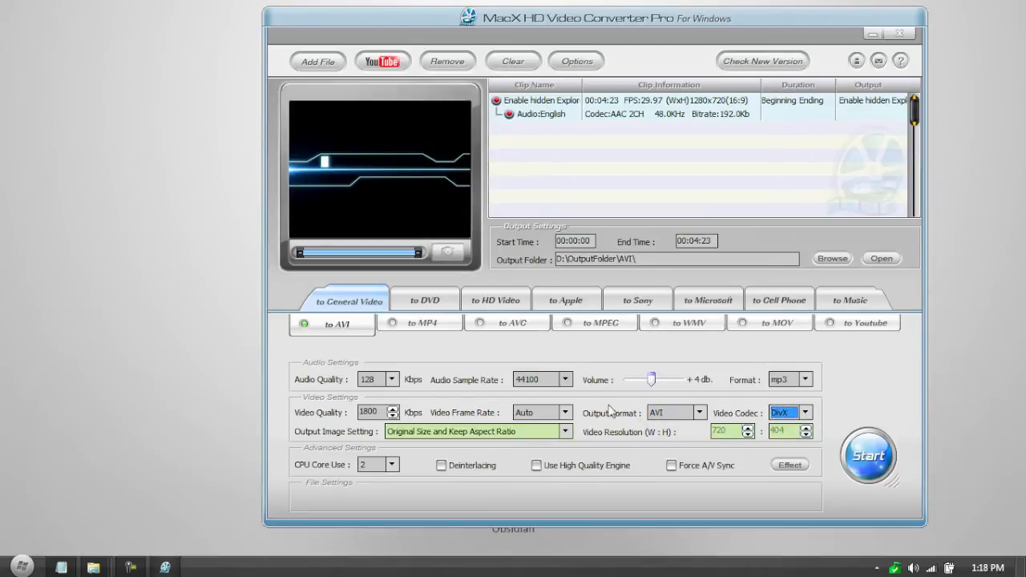
pyautogui.moveTo(564, 406)
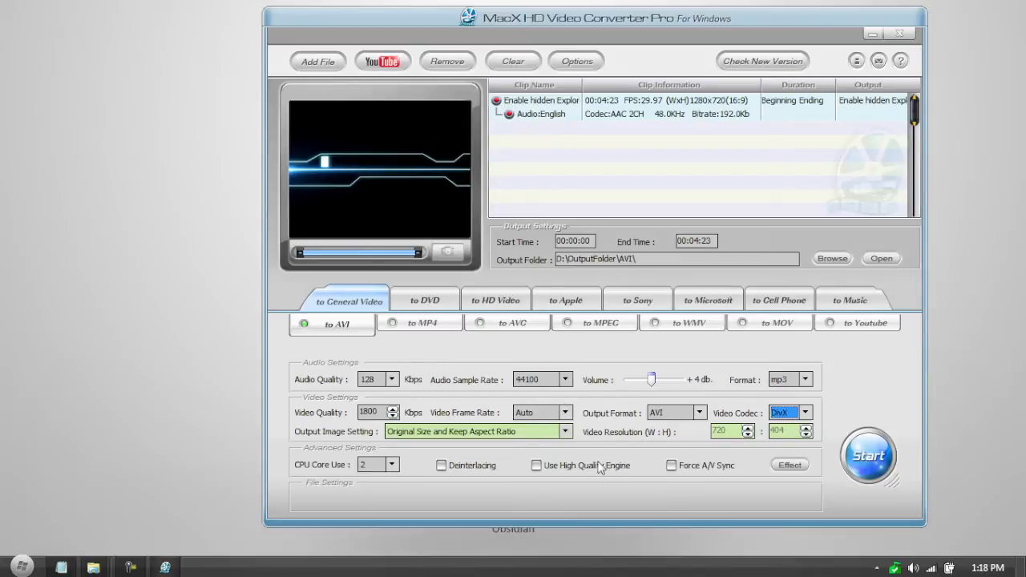
pyautogui.click(392, 465)
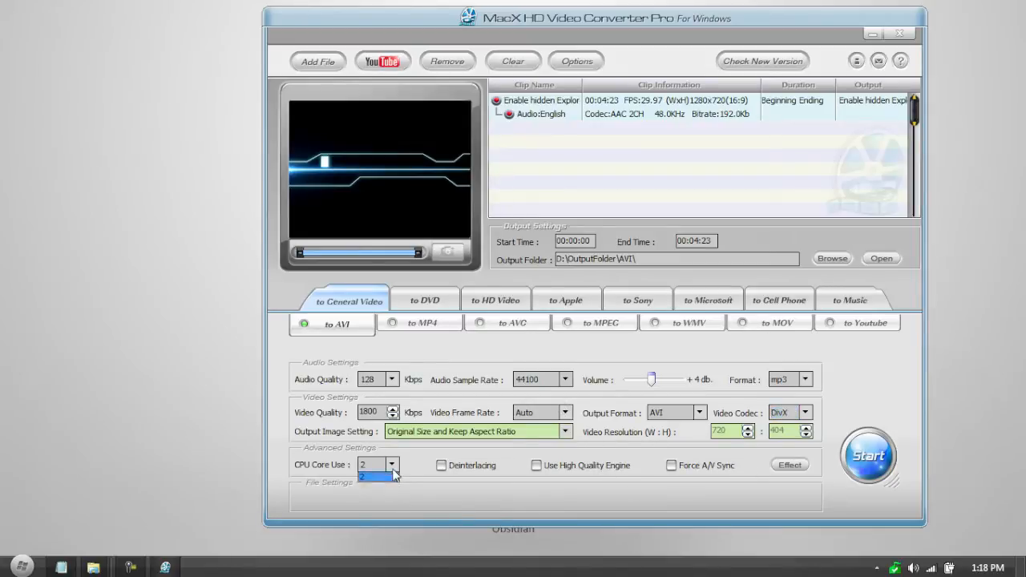
pyautogui.click(373, 477)
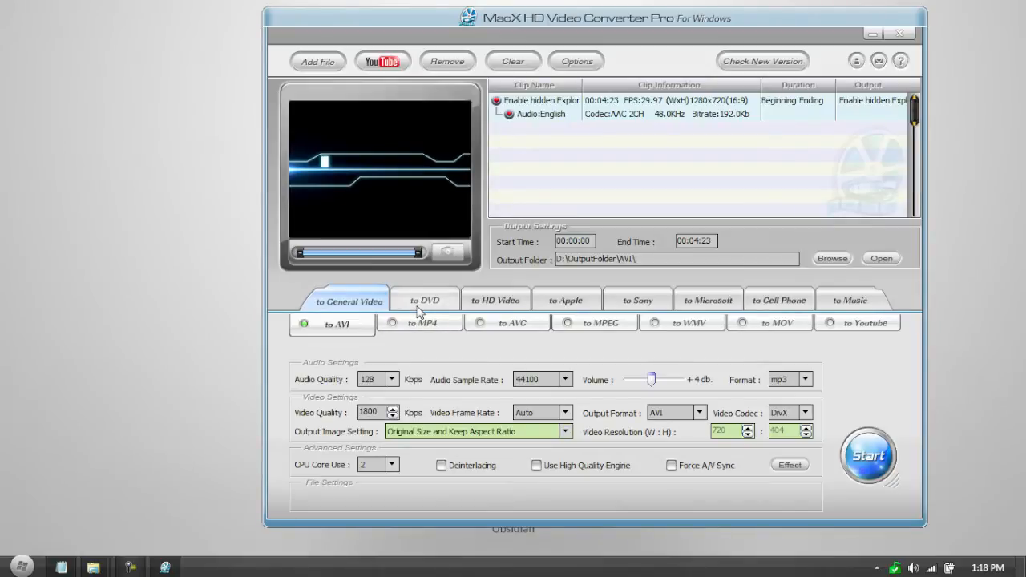
# Browse the Apple, Cell Phone, Microsoft and Music categories, then pick the iPod profile
pyautogui.click(566, 299)
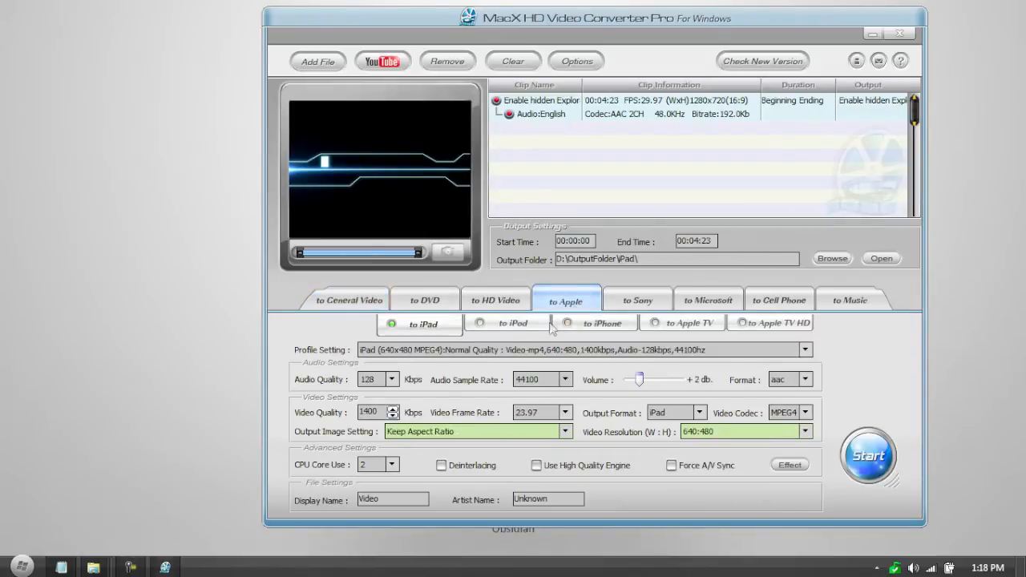
pyautogui.click(779, 300)
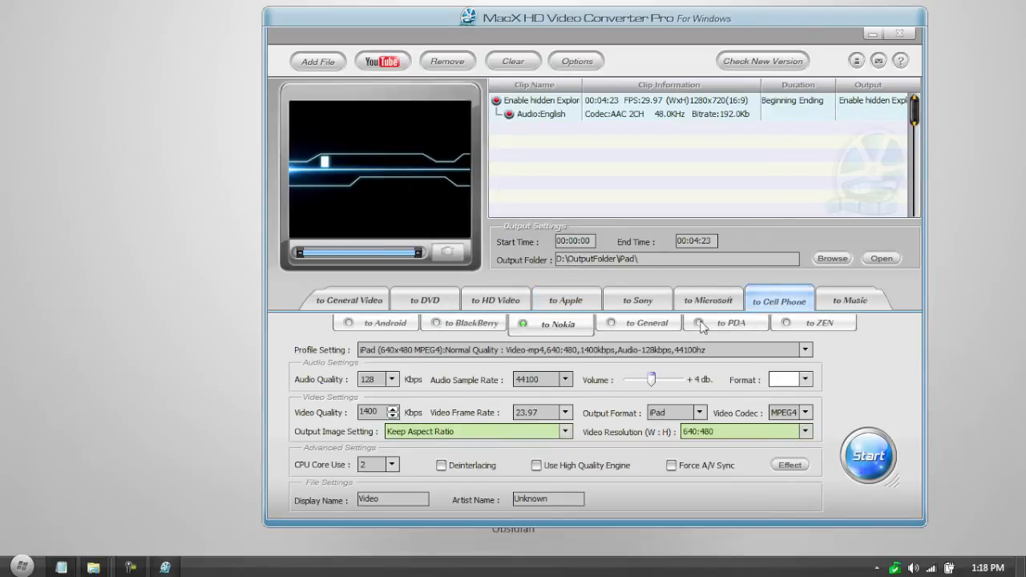
pyautogui.click(708, 300)
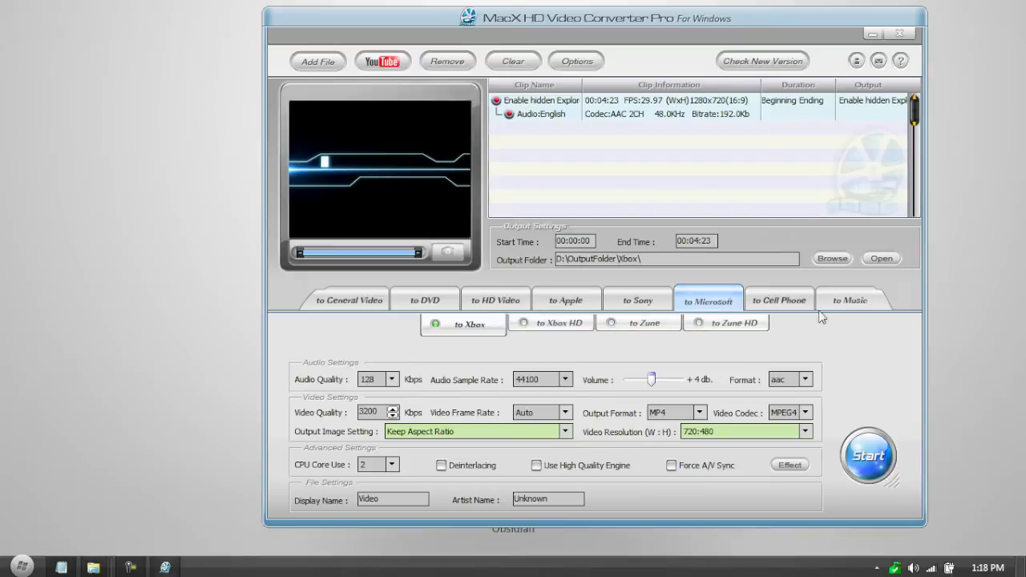
pyautogui.click(850, 300)
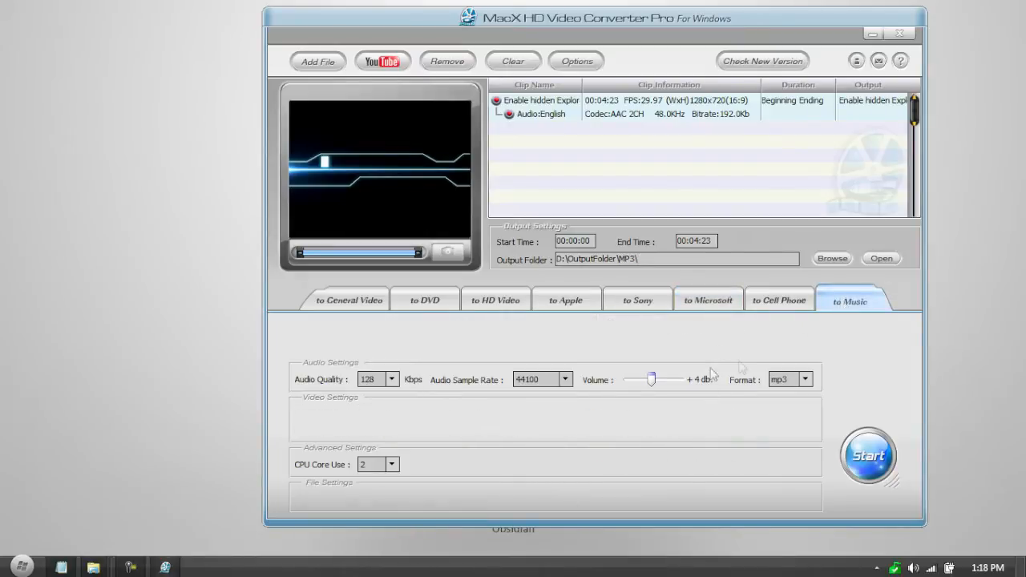
pyautogui.moveTo(744, 369)
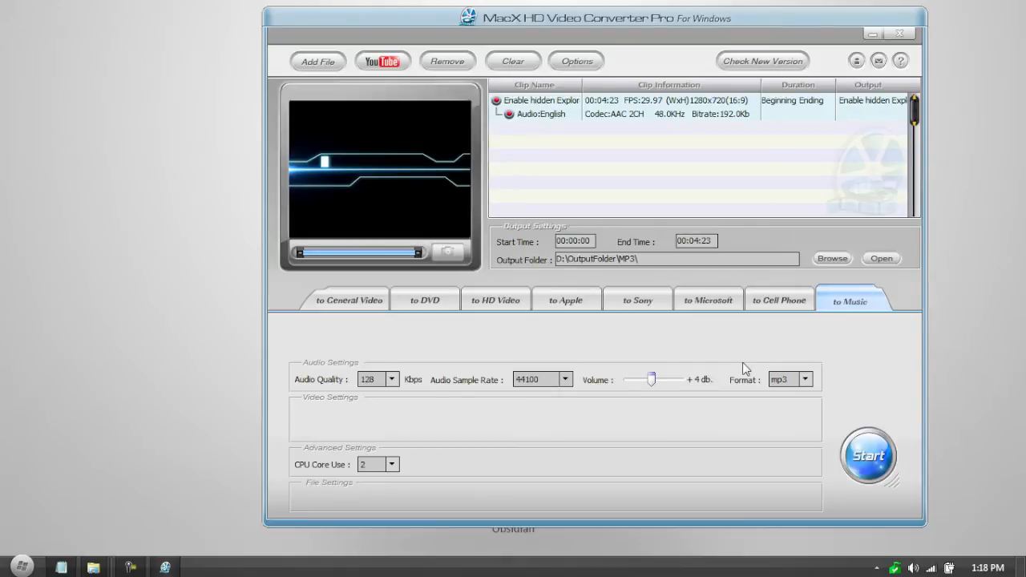
pyautogui.click(566, 300)
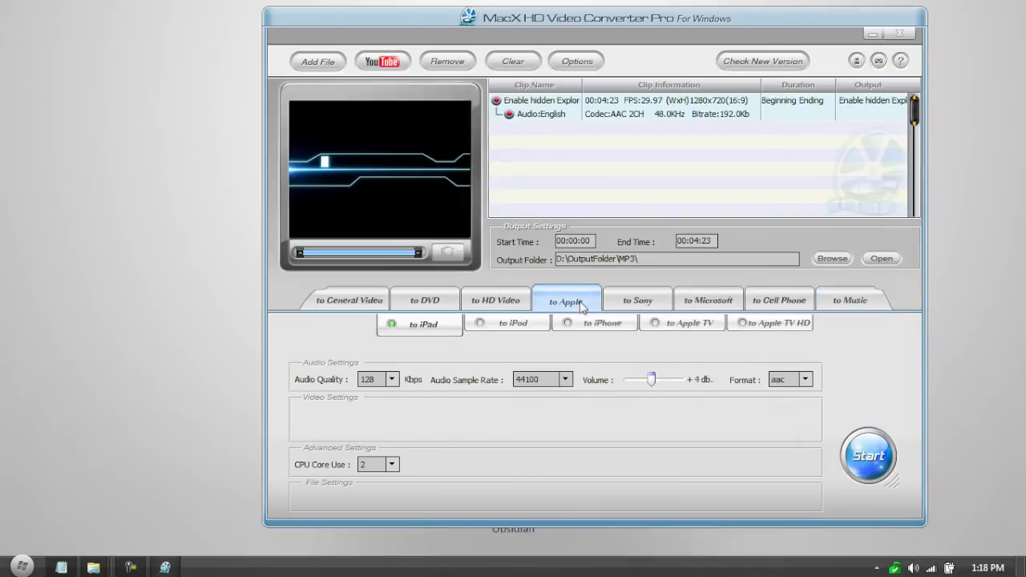
pyautogui.click(423, 323)
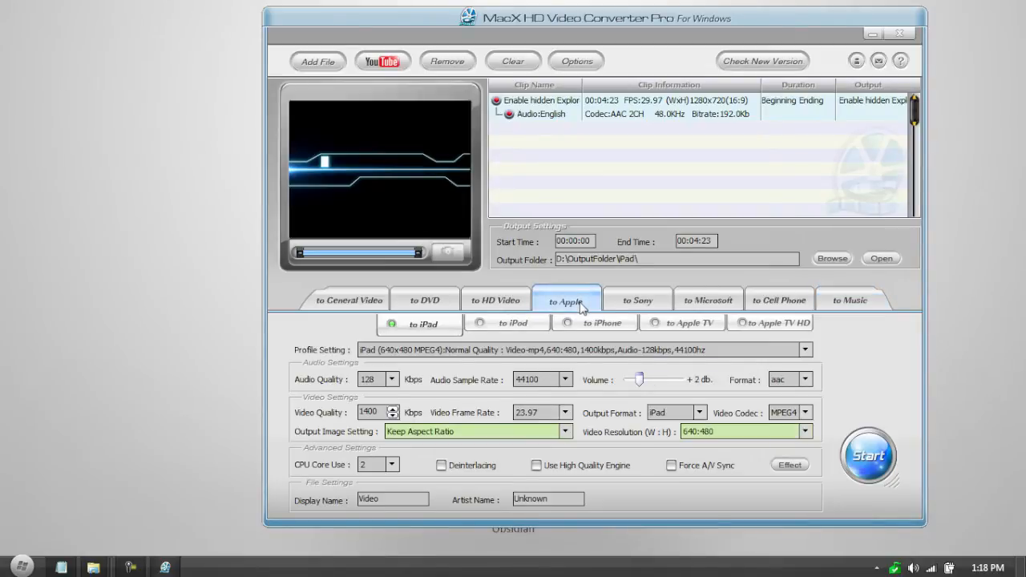
pyautogui.moveTo(497, 303)
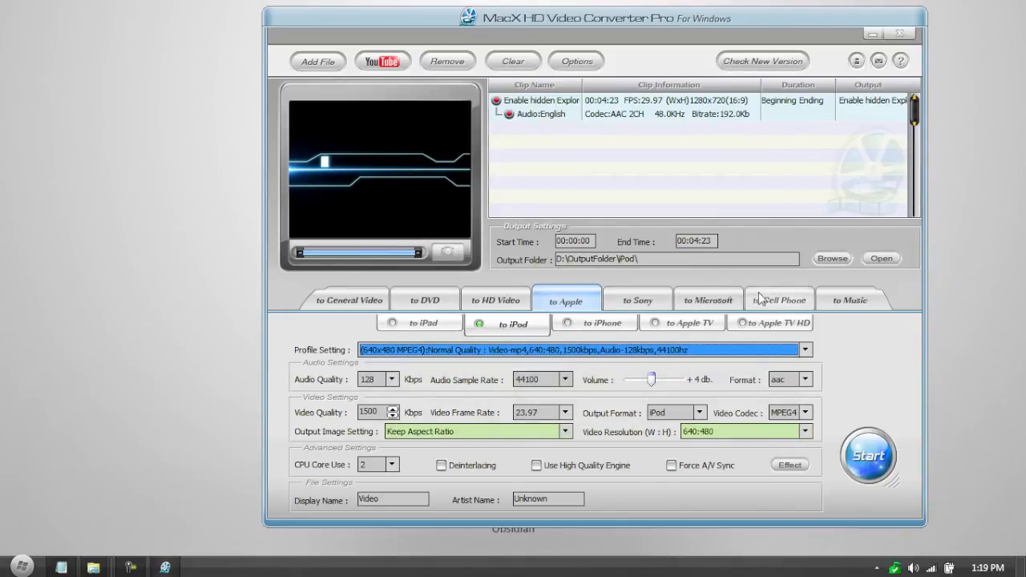
# Browse the Nokia, phone, PDA and Android profiles, then return to general video AVI
pyautogui.click(779, 300)
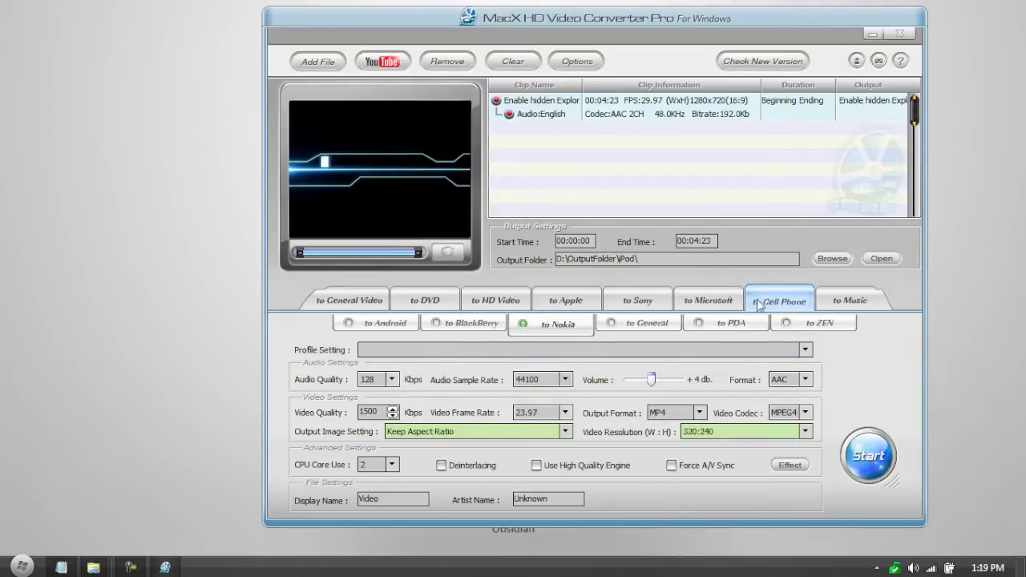
pyautogui.click(551, 324)
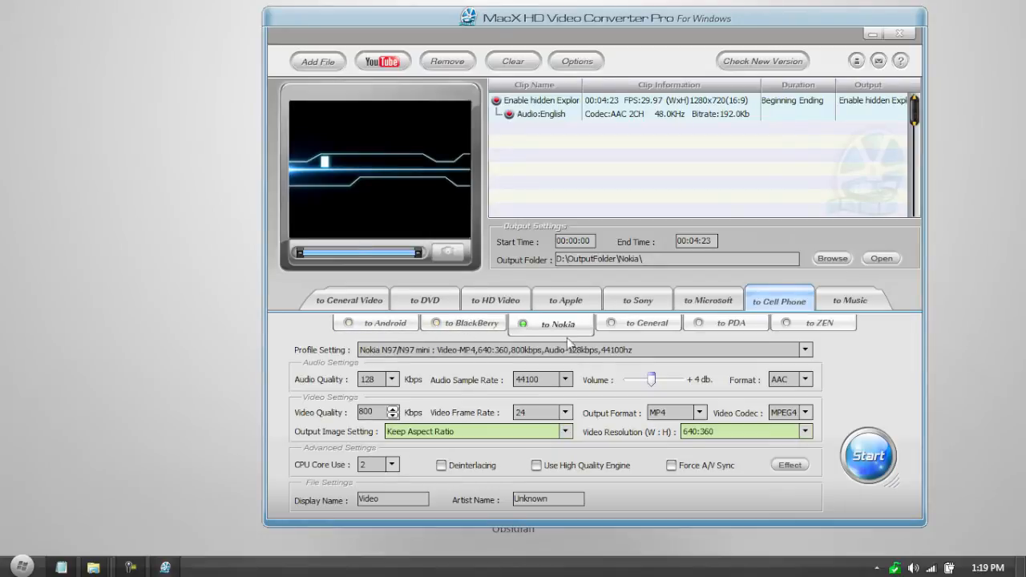
pyautogui.click(646, 324)
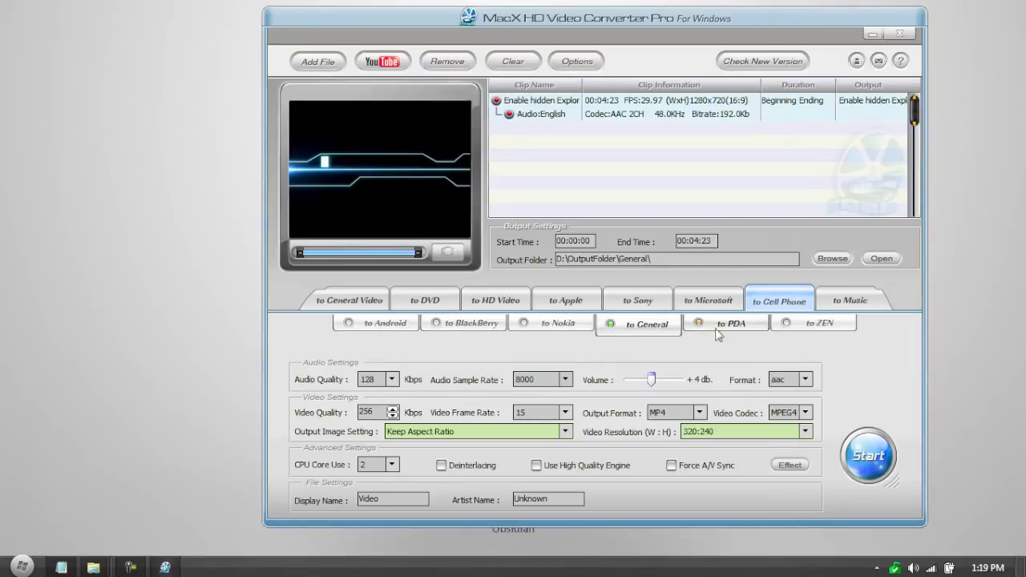
pyautogui.click(726, 323)
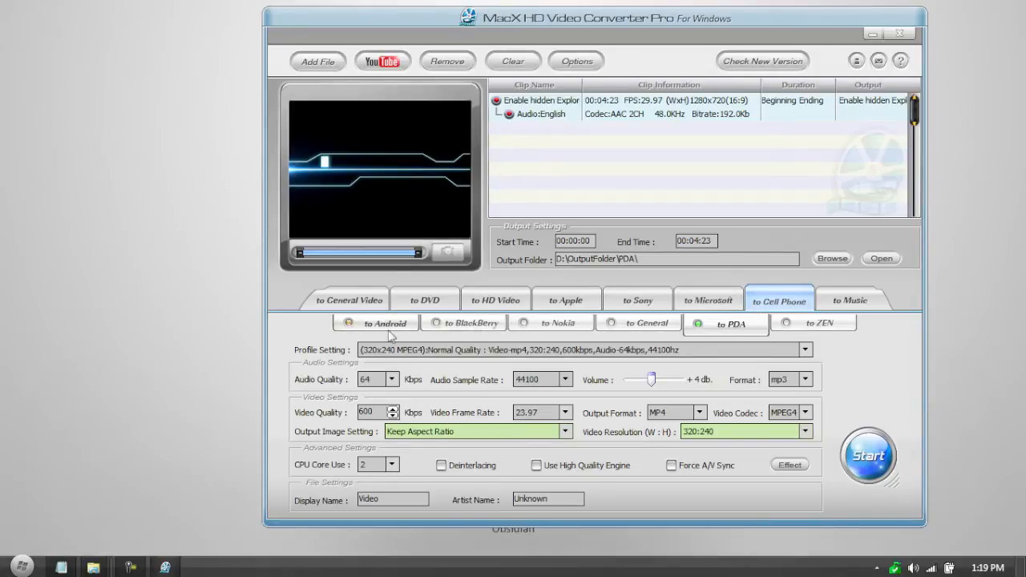
pyautogui.click(375, 323)
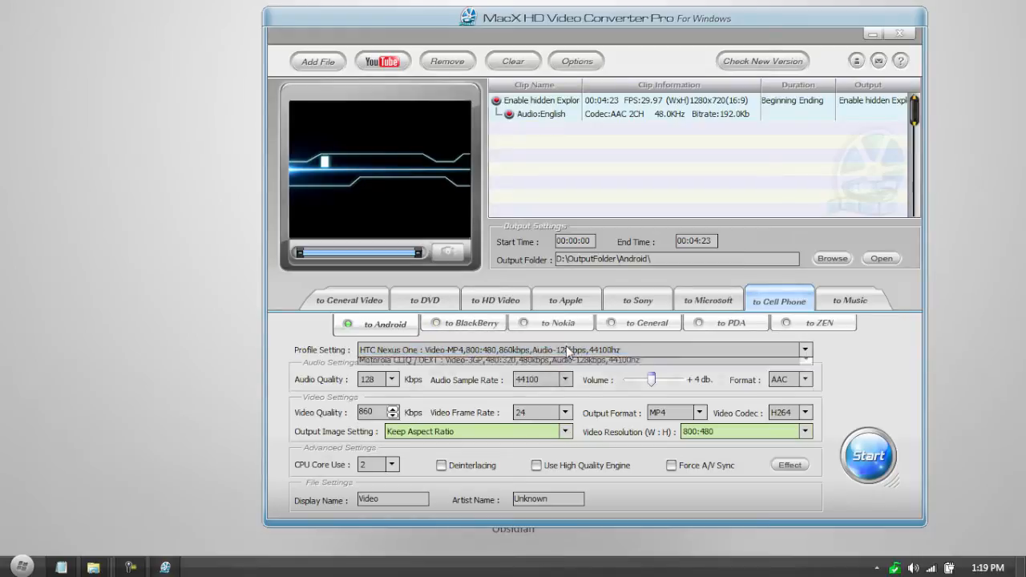
pyautogui.click(805, 349)
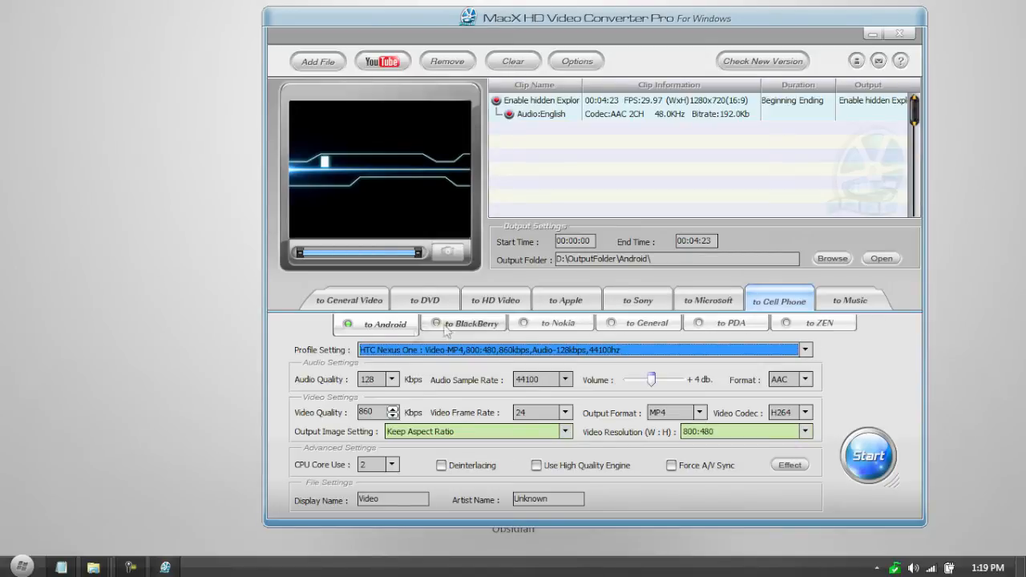
pyautogui.click(349, 300)
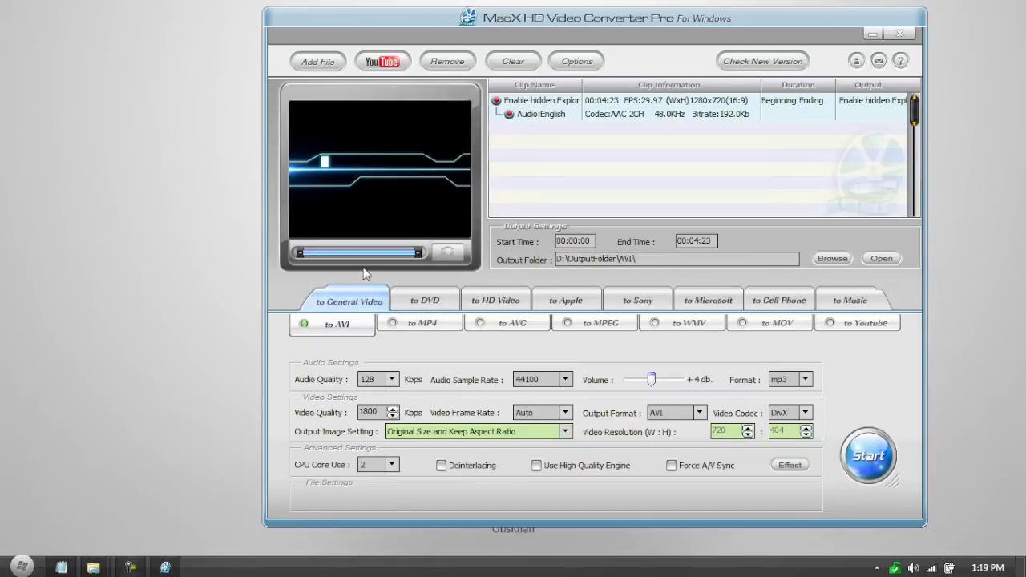
pyautogui.moveTo(349, 282)
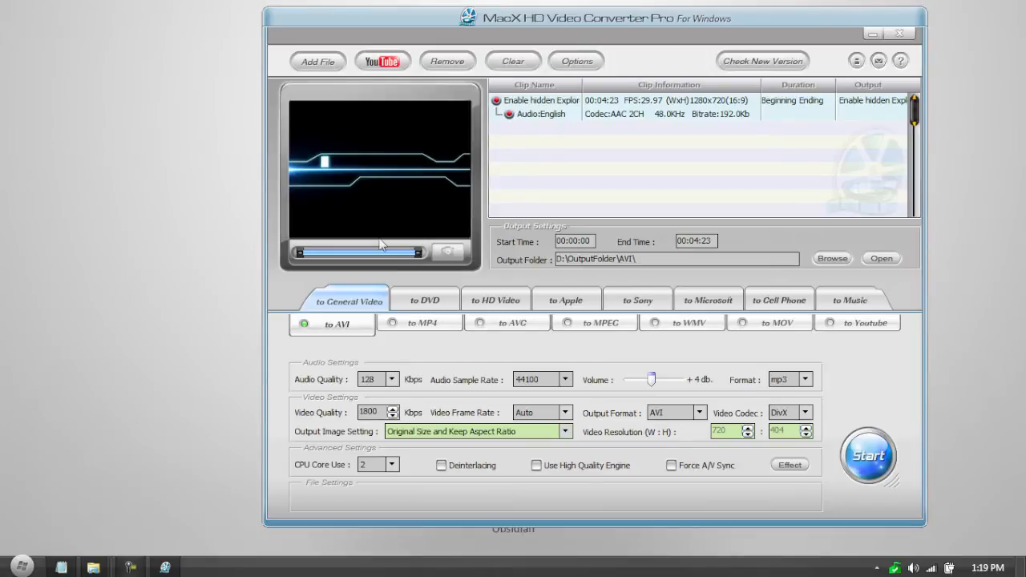
pyautogui.moveTo(372, 189)
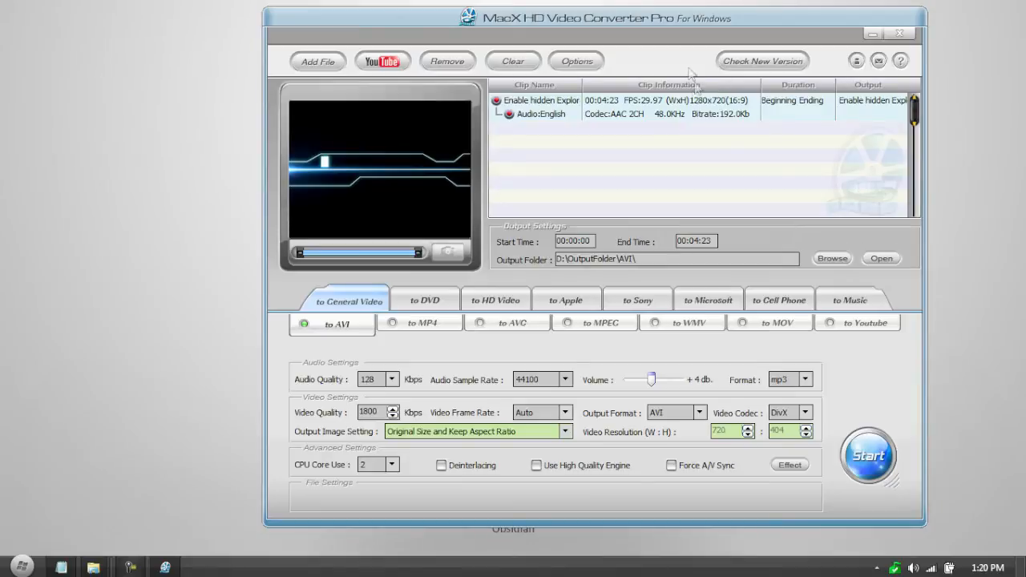
pyautogui.moveTo(372, 164)
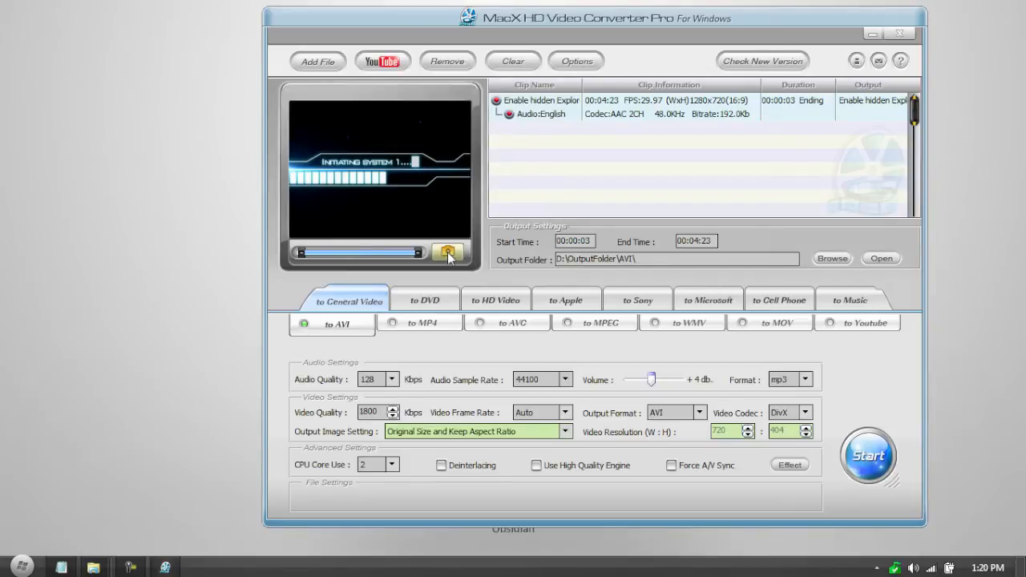
# Capture a snapshot of the preview frame at 00:00:03
pyautogui.click(449, 253)
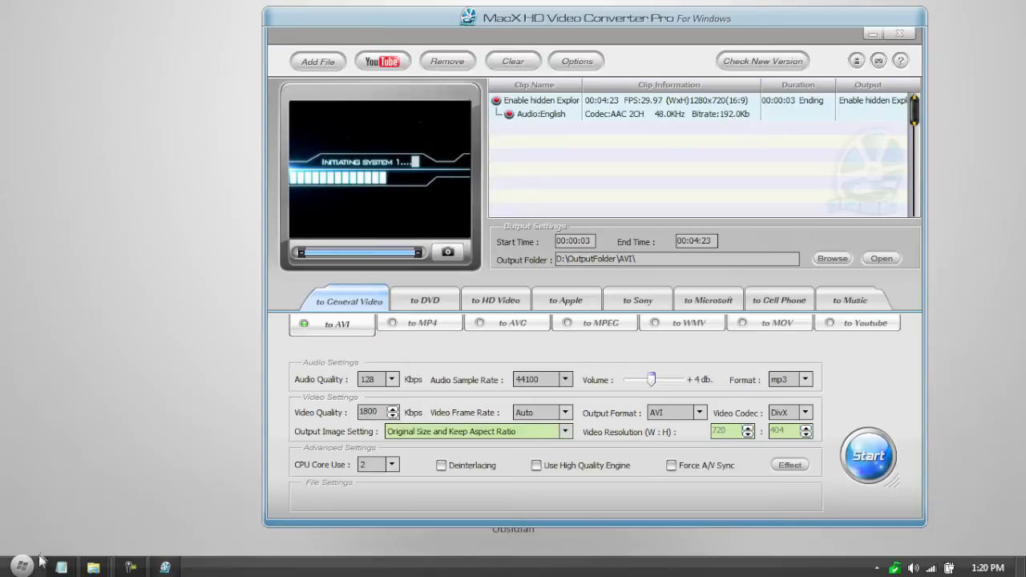
pyautogui.moveTo(100, 513)
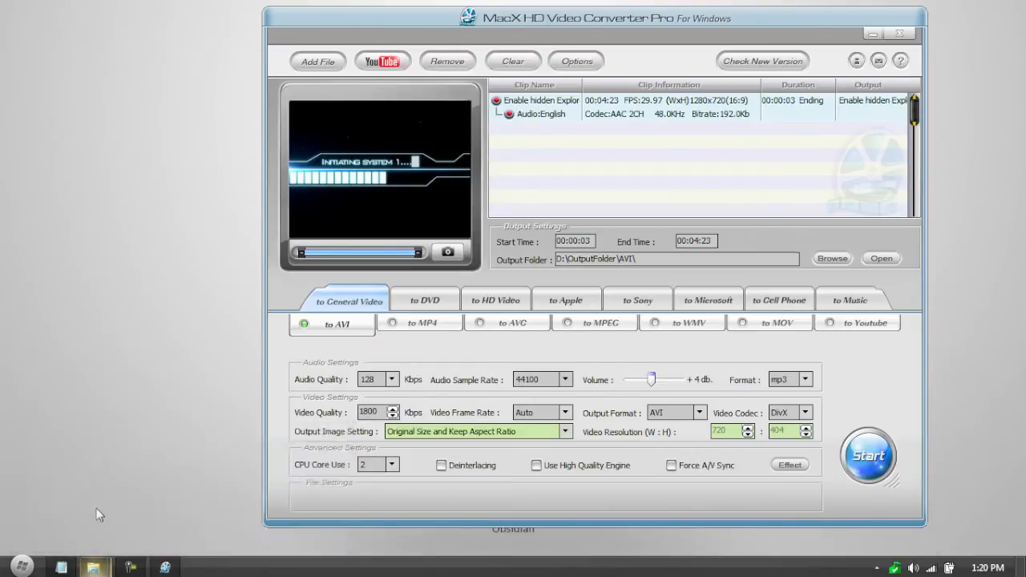
# Open Explorer and open the Picture.jpg snapshot from the Documents library
pyautogui.click(831, 258)
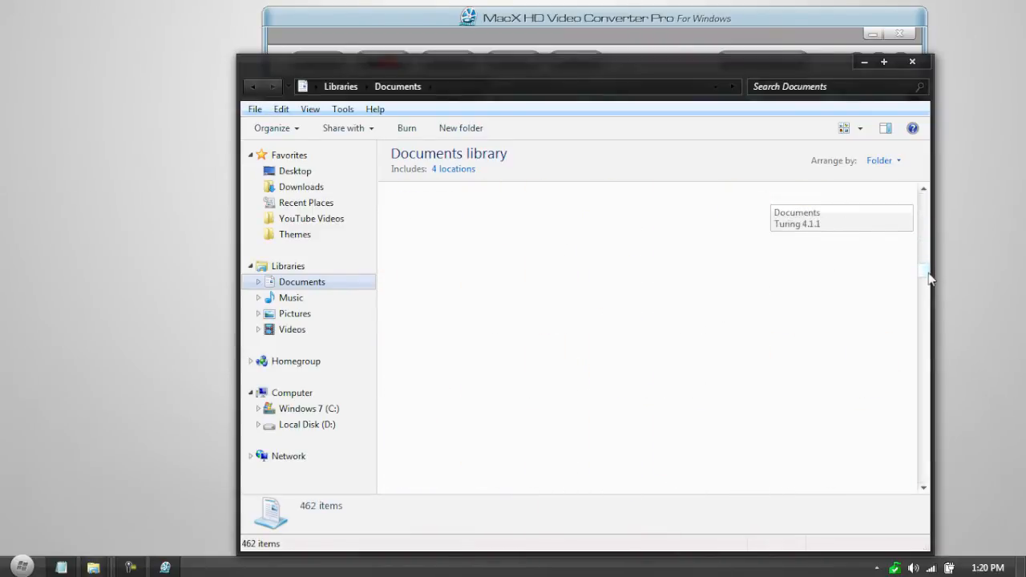
pyautogui.scroll(-3)
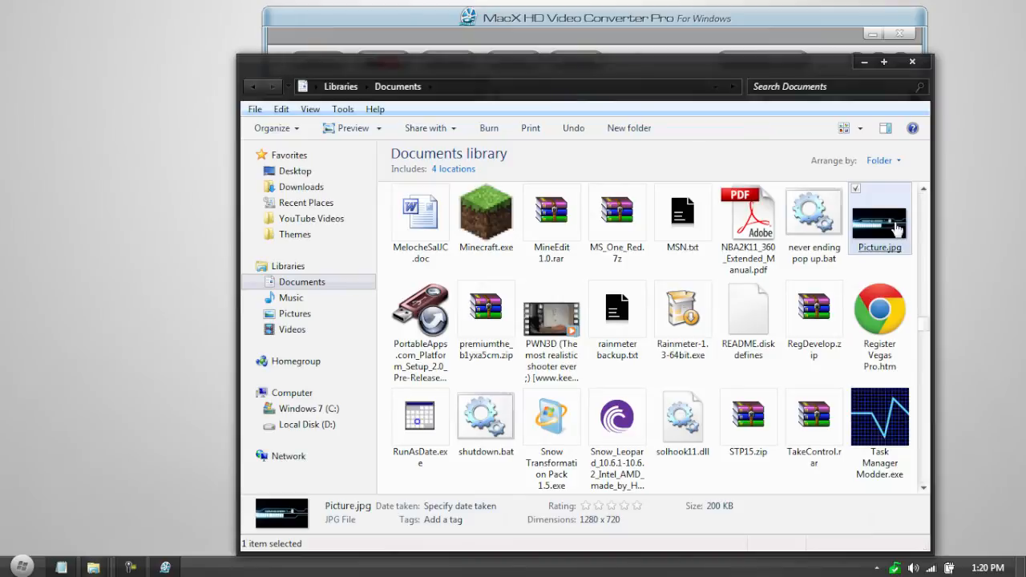
pyautogui.doubleClick(879, 216)
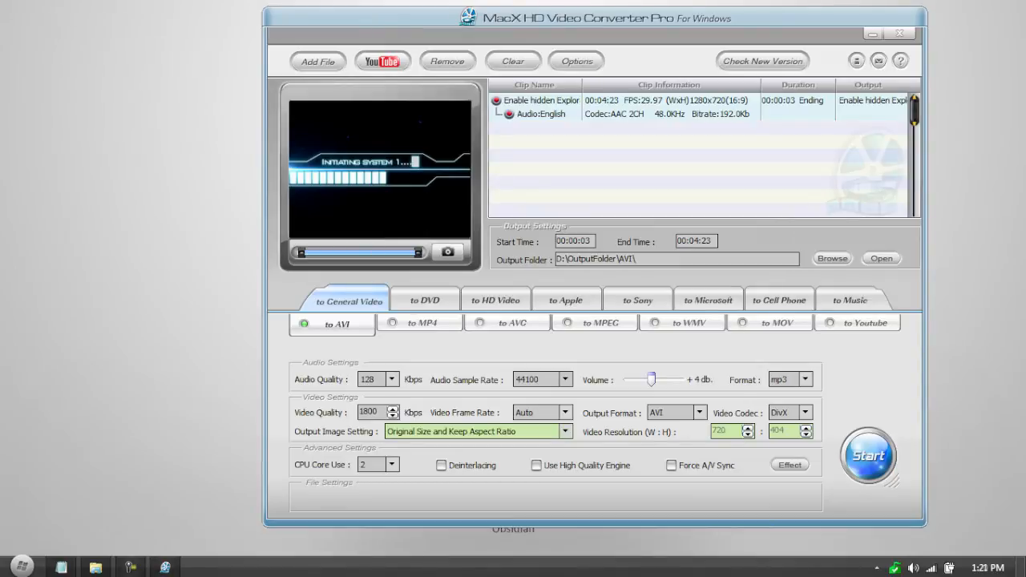
pyautogui.moveTo(573, 159)
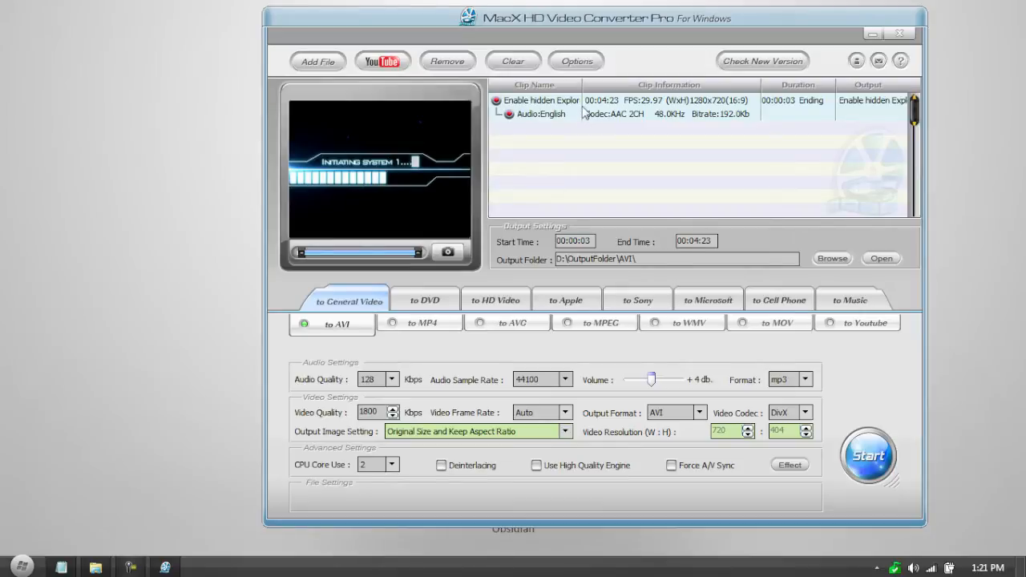
pyautogui.moveTo(624, 152)
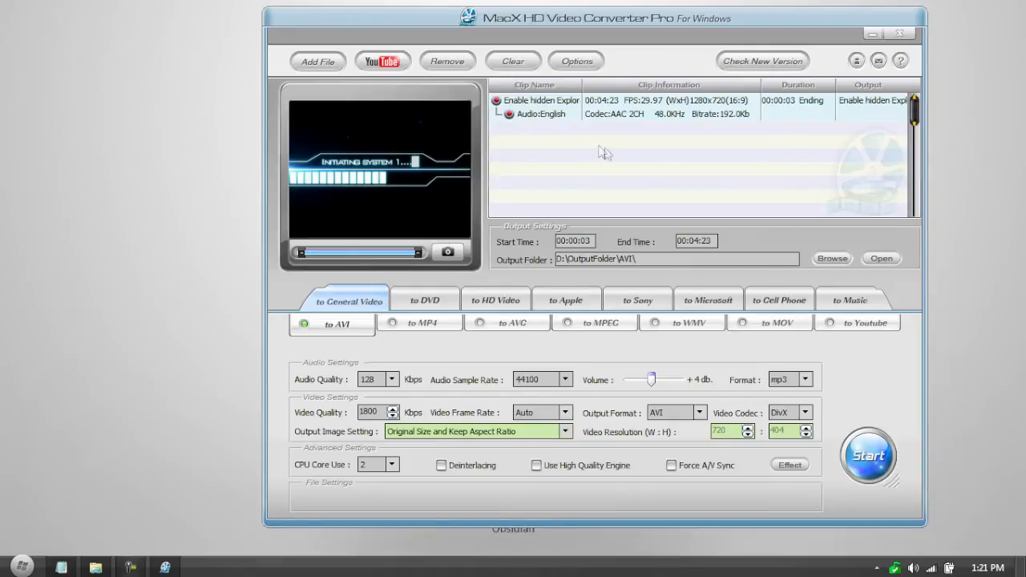
pyautogui.moveTo(545, 149)
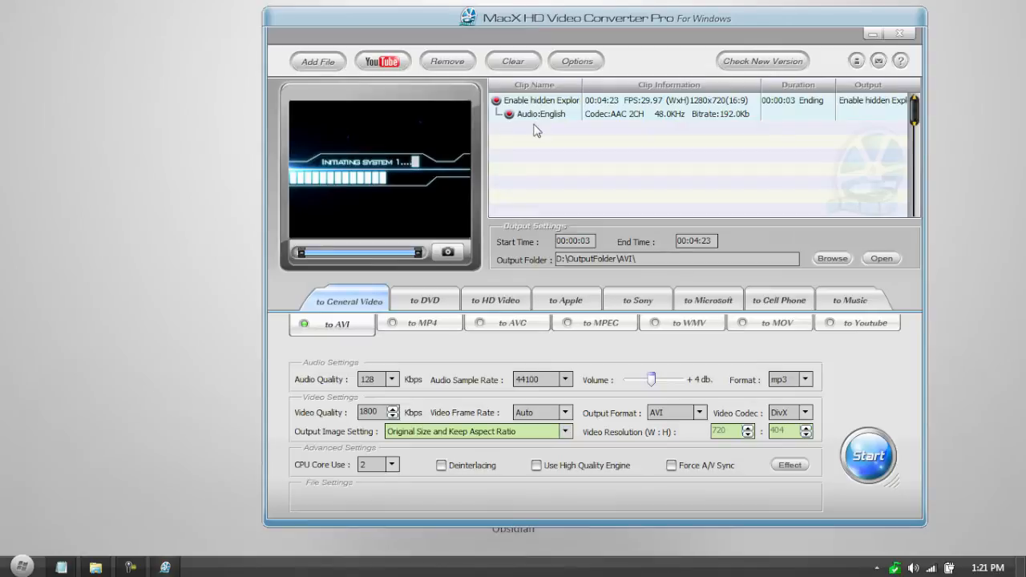
pyautogui.moveTo(546, 117)
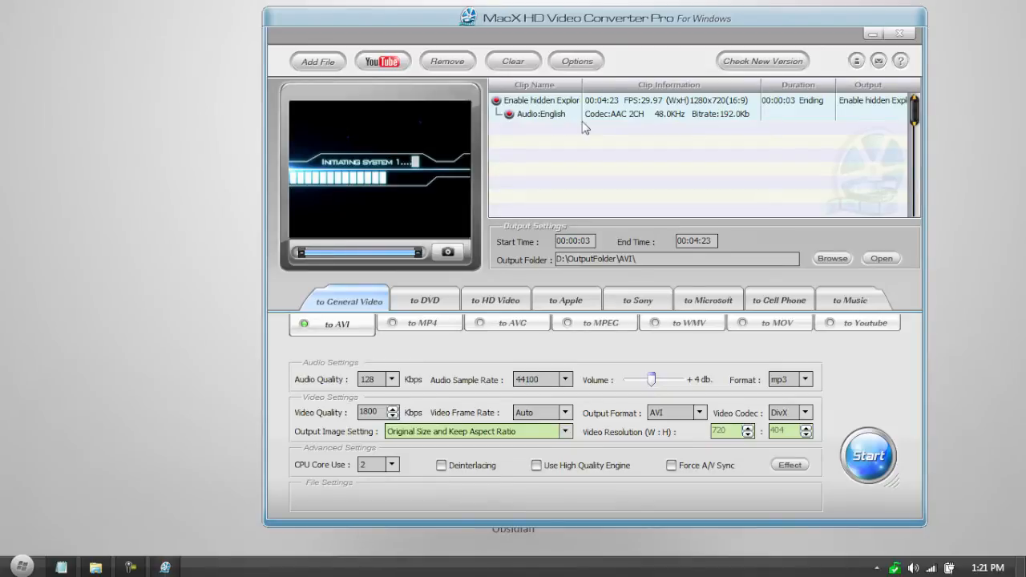
pyautogui.moveTo(545, 126)
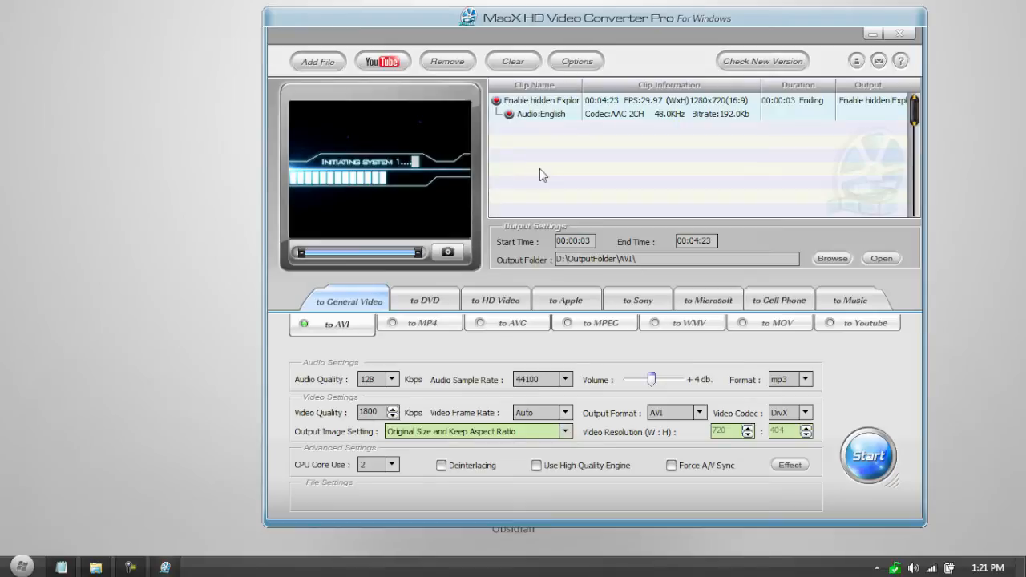
pyautogui.moveTo(456, 268)
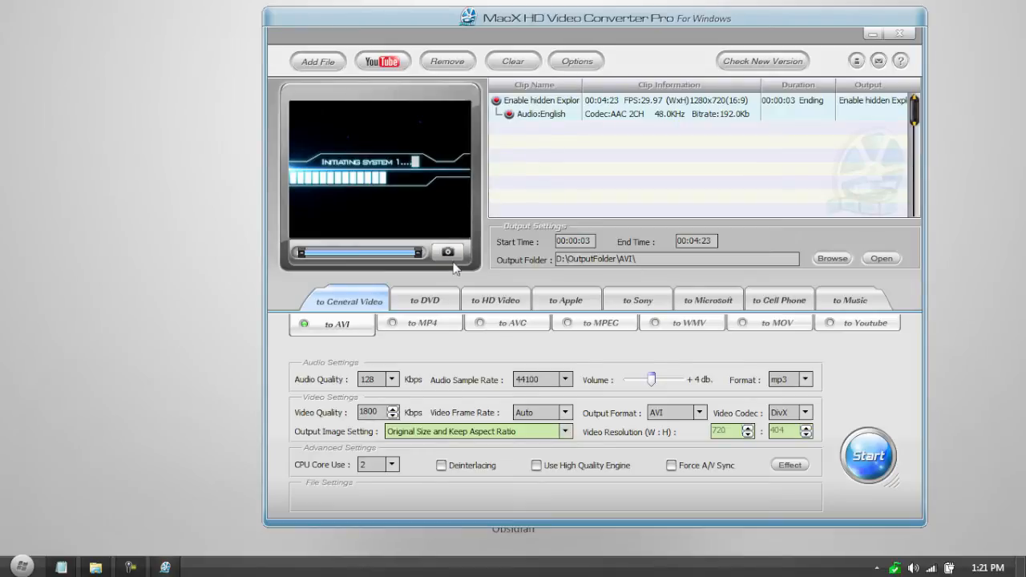
# Choose DVD Disc output with the NTSC 4:3 DVD format preset
pyautogui.click(425, 300)
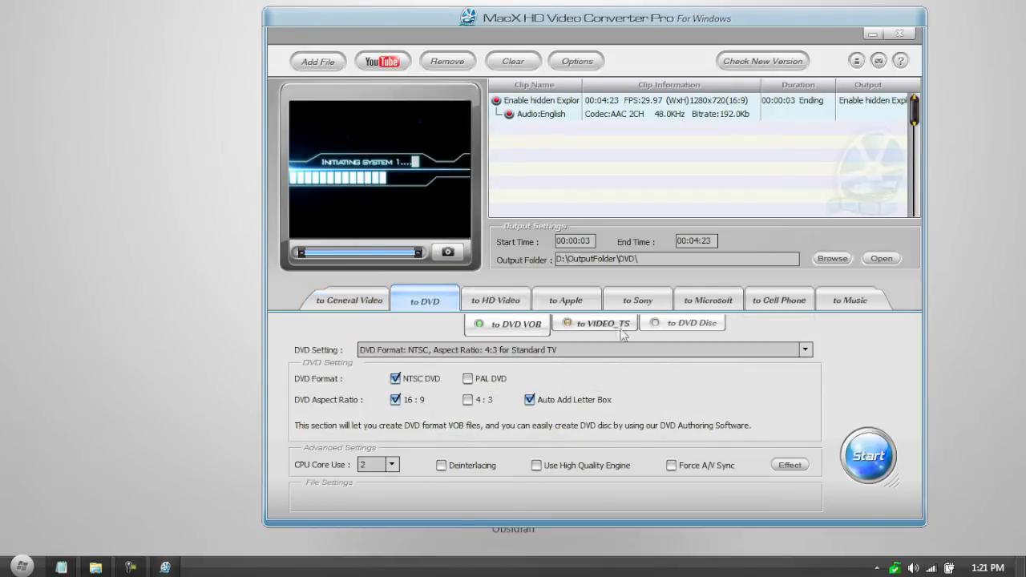
pyautogui.click(584, 349)
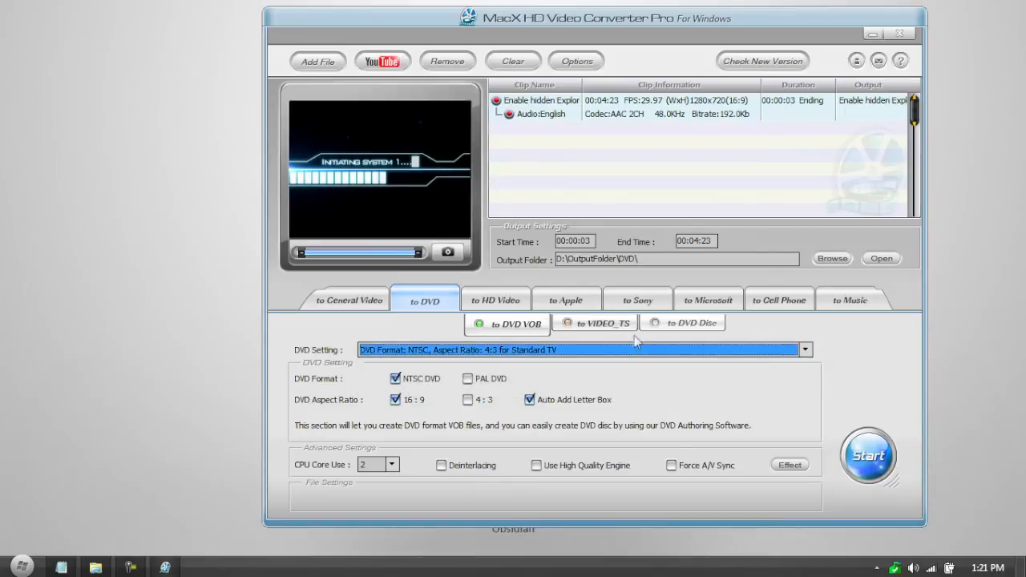
pyautogui.click(682, 324)
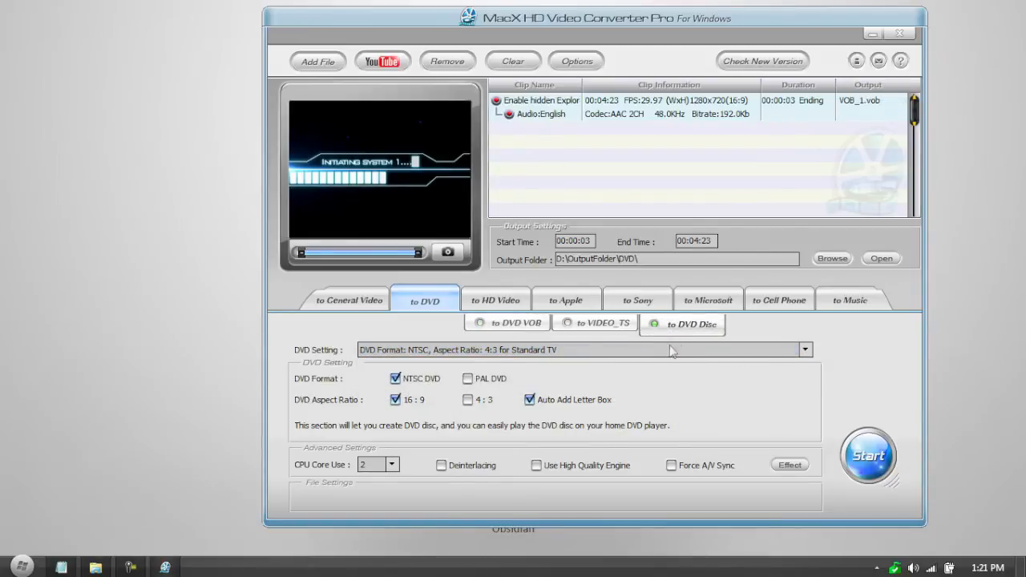
pyautogui.click(805, 349)
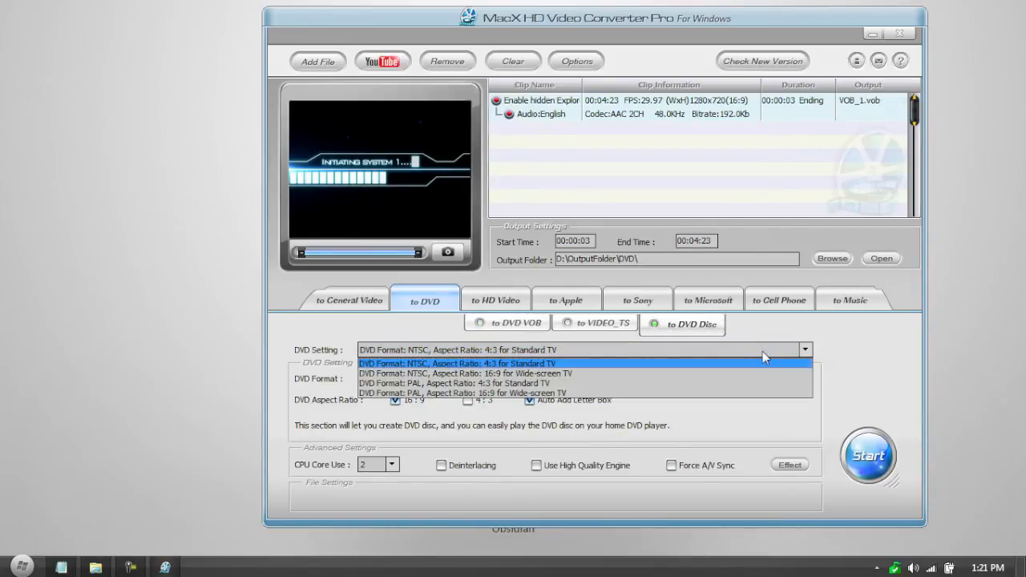
pyautogui.click(457, 363)
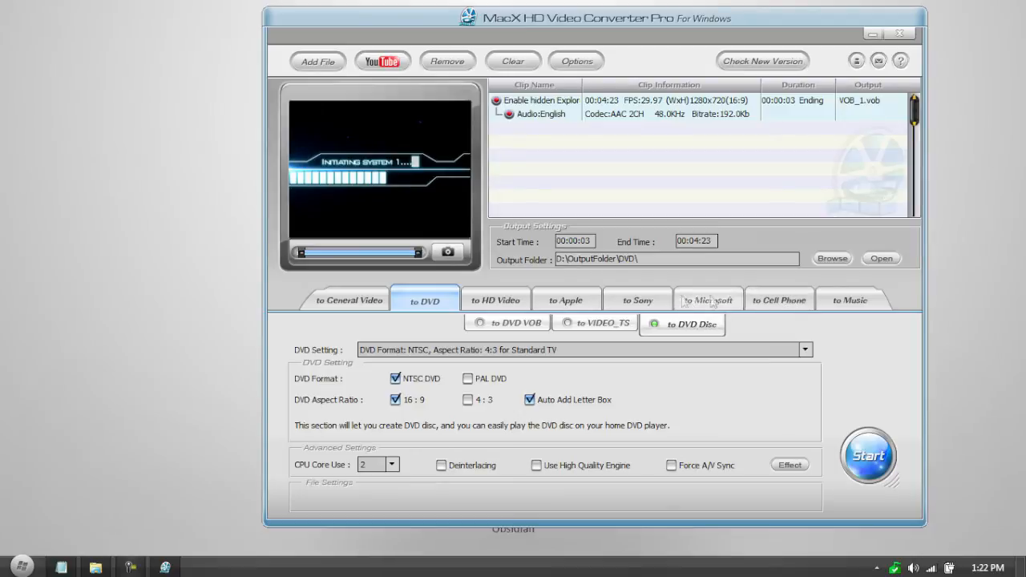
# Reselect the general AVI profile, enable the high-quality engine, and set the video codec to DivX
pyautogui.click(779, 300)
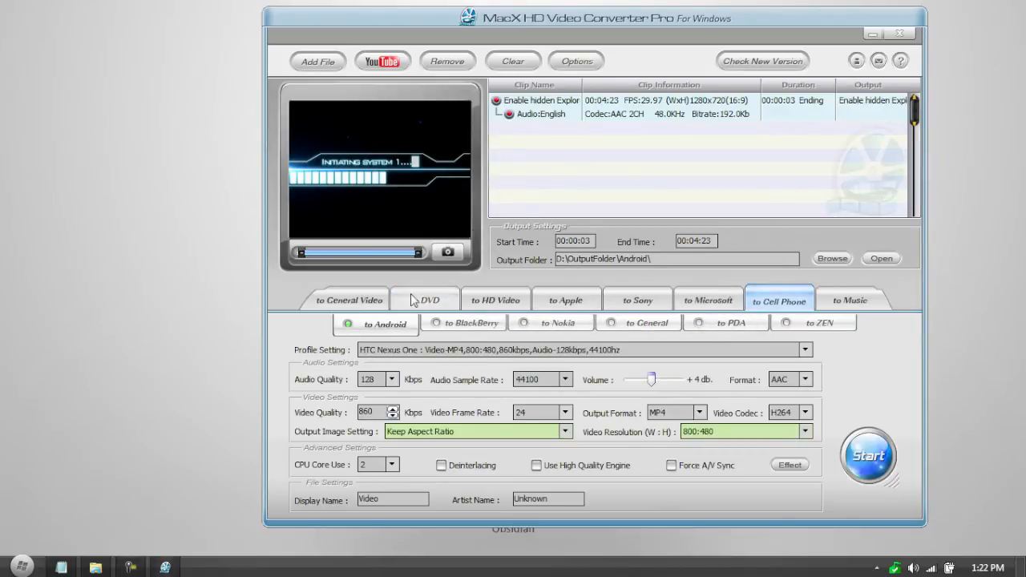
pyautogui.click(348, 300)
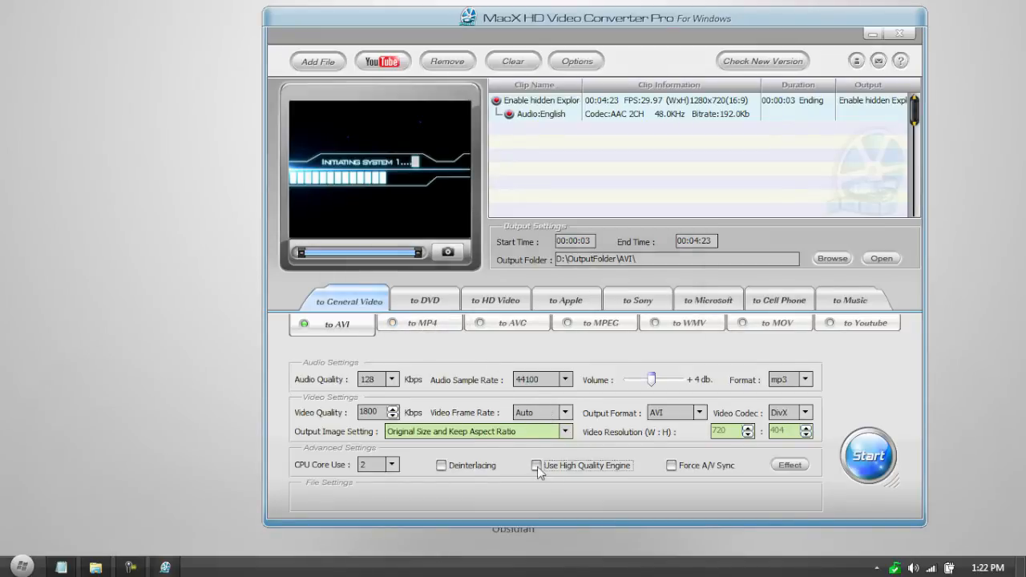
pyautogui.click(537, 465)
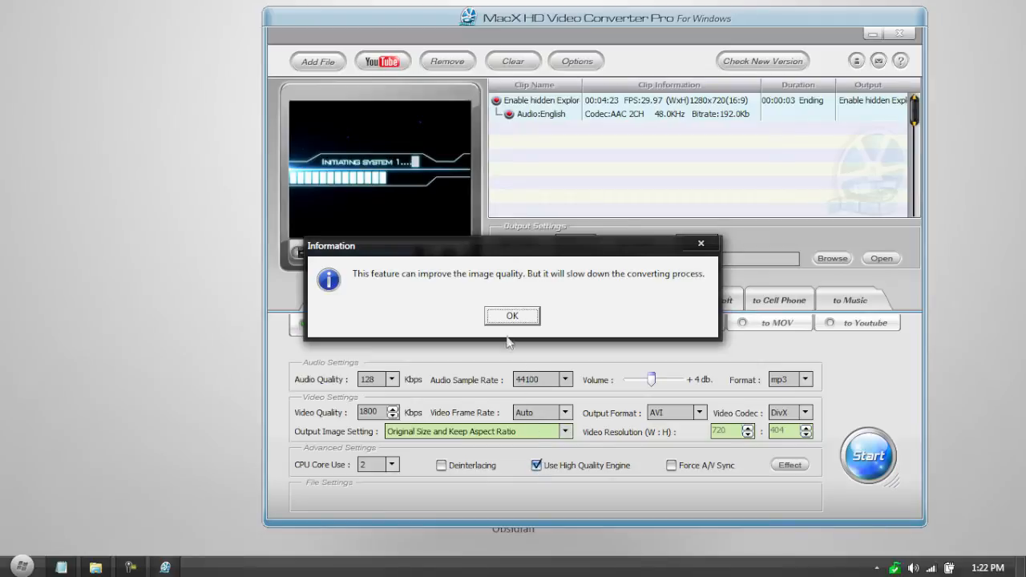
pyautogui.moveTo(581, 470)
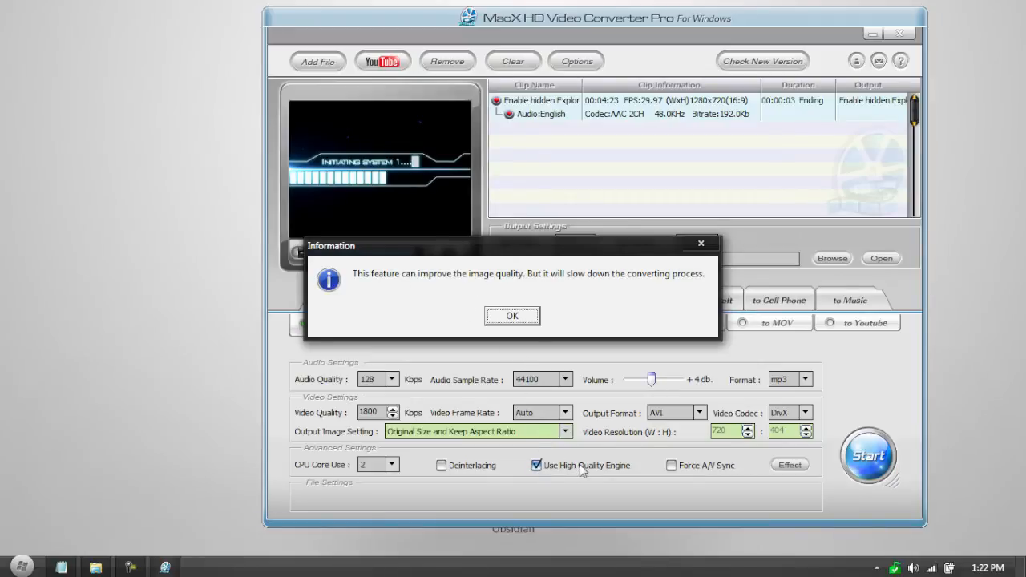
pyautogui.moveTo(425, 301)
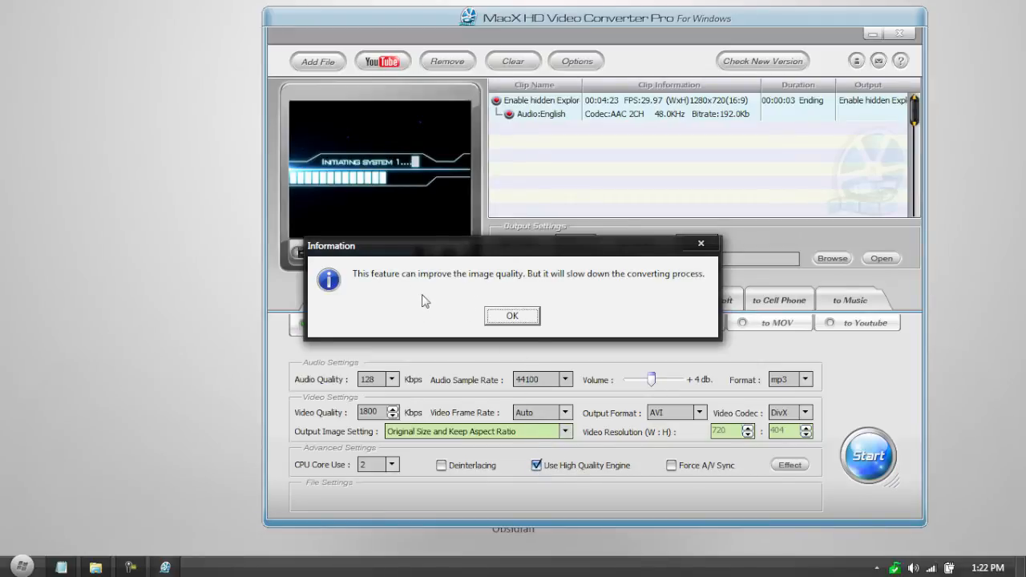
pyautogui.click(511, 315)
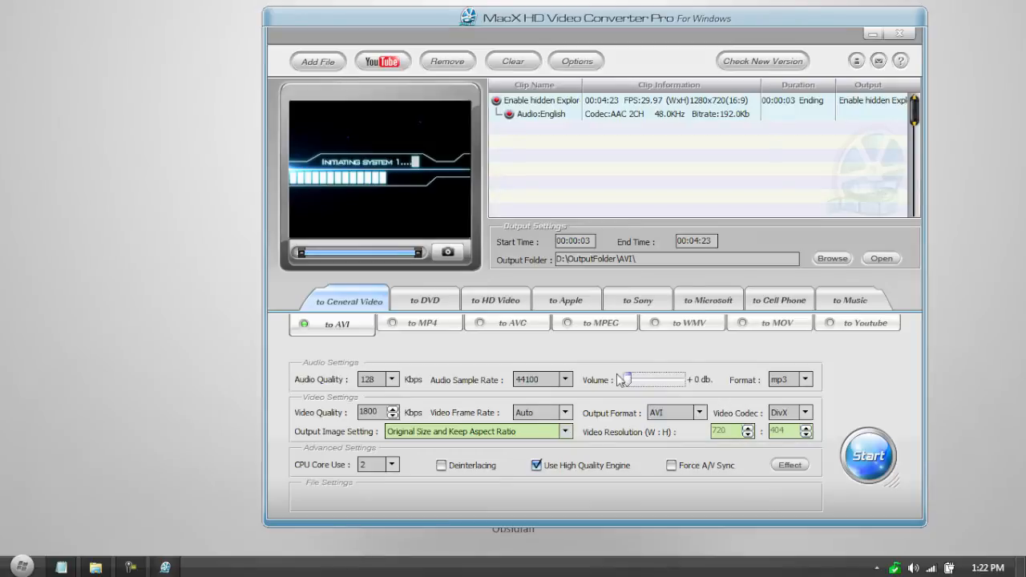
pyautogui.click(804, 413)
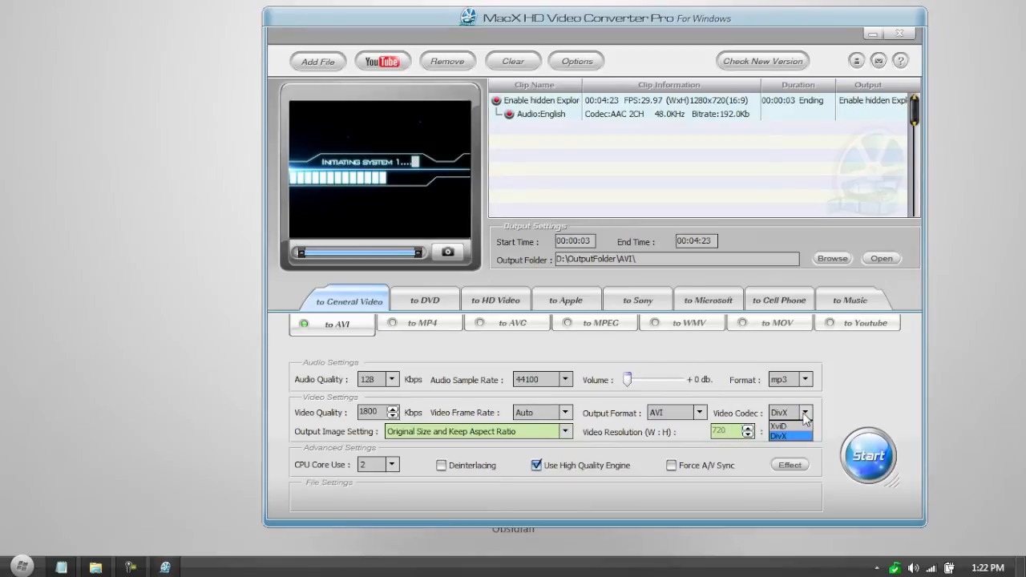
pyautogui.click(778, 435)
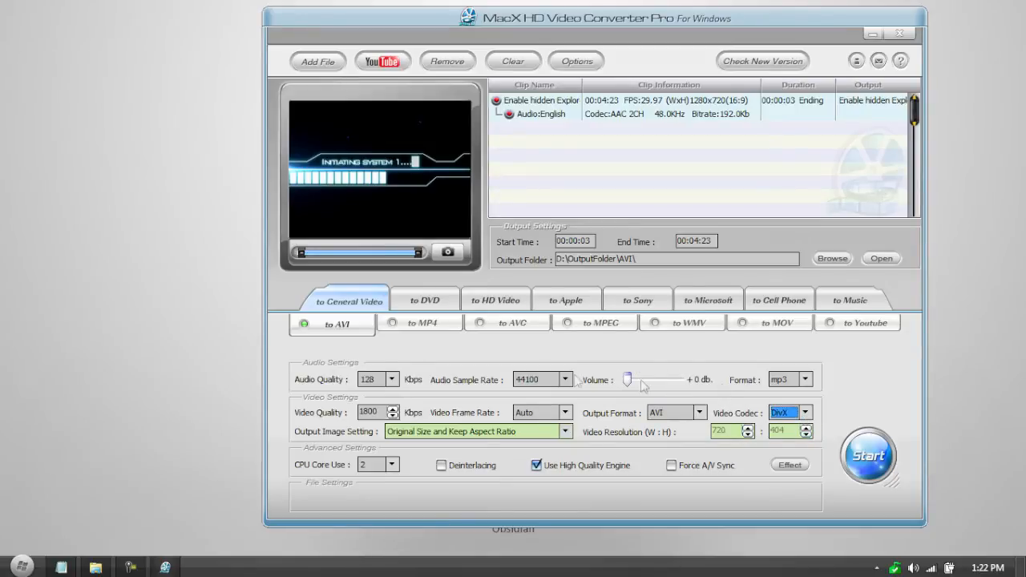
pyautogui.moveTo(757, 280)
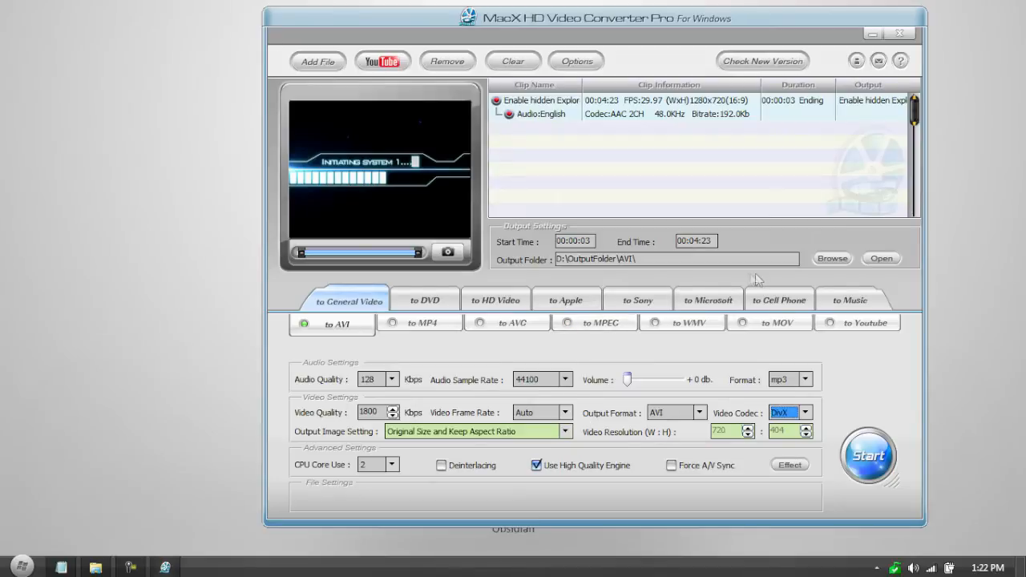
pyautogui.moveTo(770, 283)
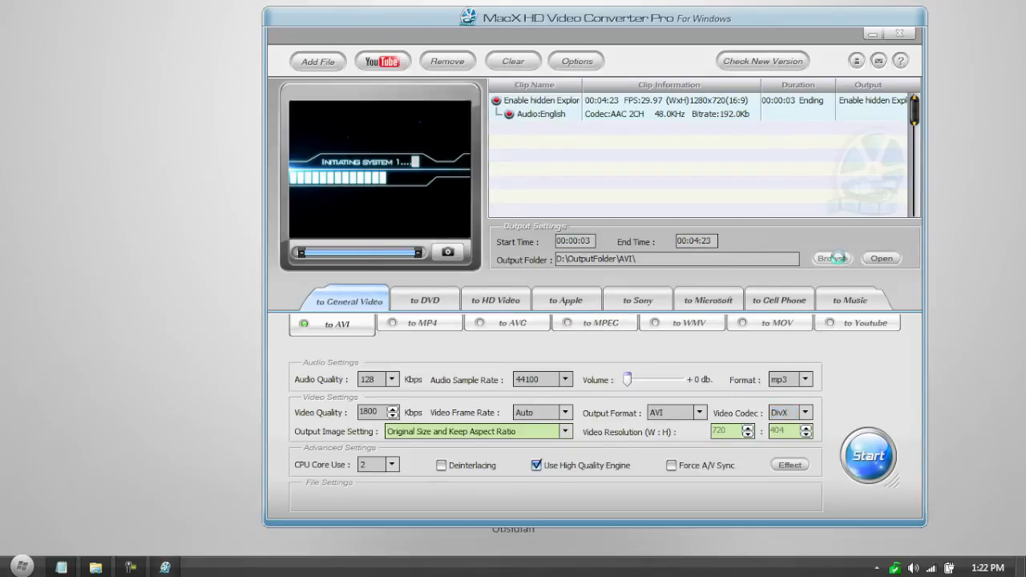
# Set the output folder to YouTube Videos\Recorded .avi files under the user's Videos
pyautogui.click(833, 259)
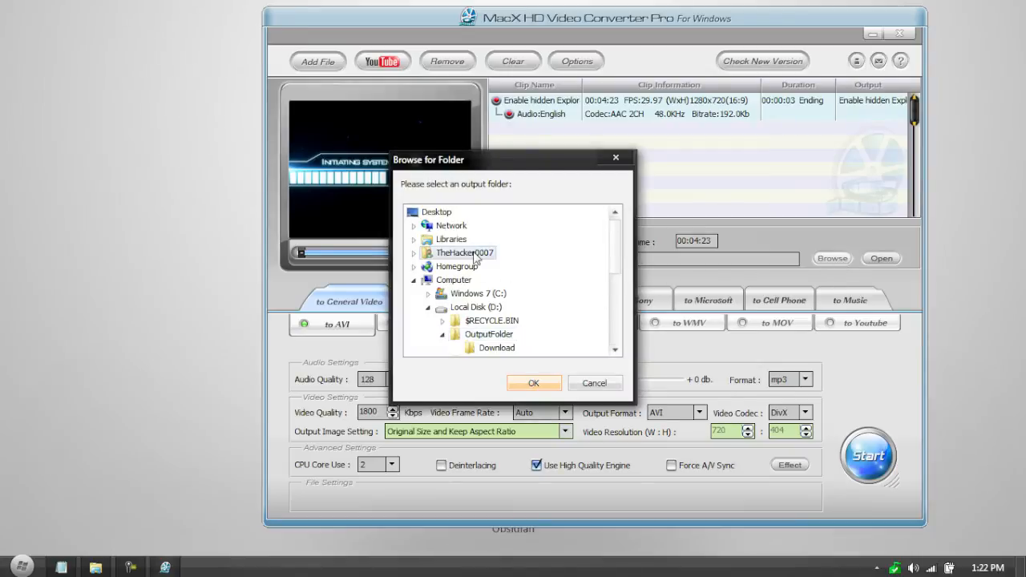
pyautogui.click(415, 239)
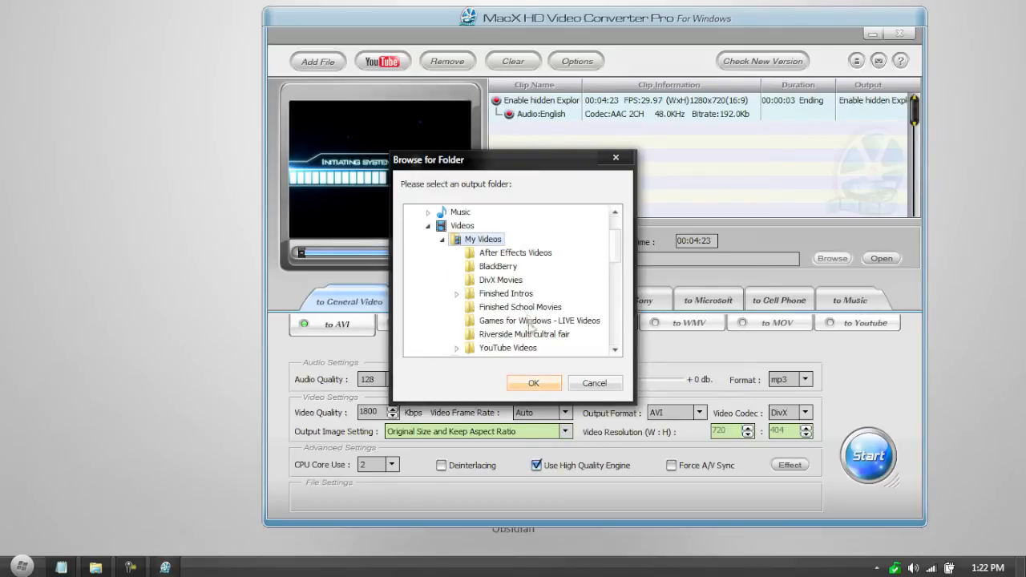
pyautogui.click(456, 348)
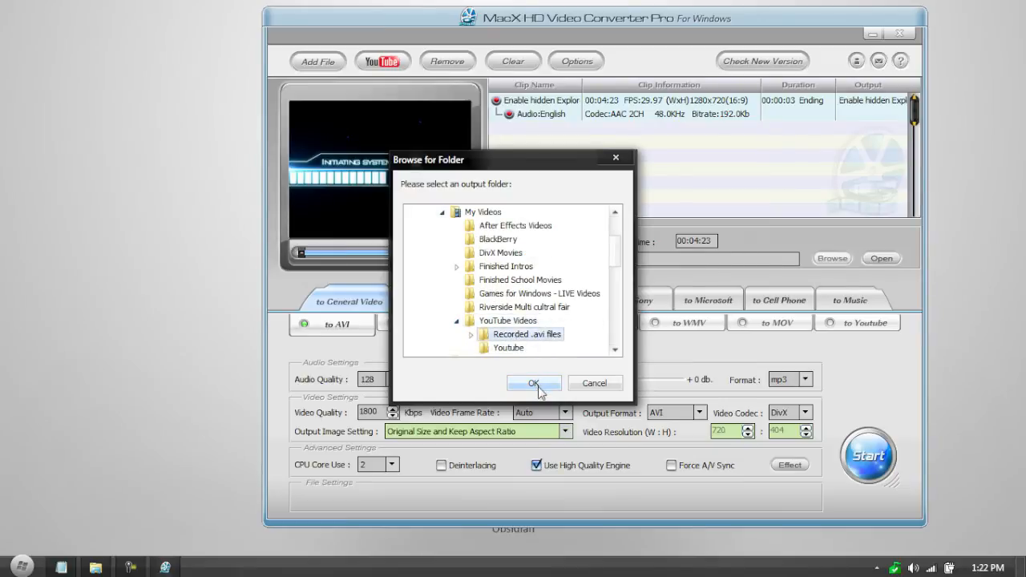
pyautogui.click(534, 383)
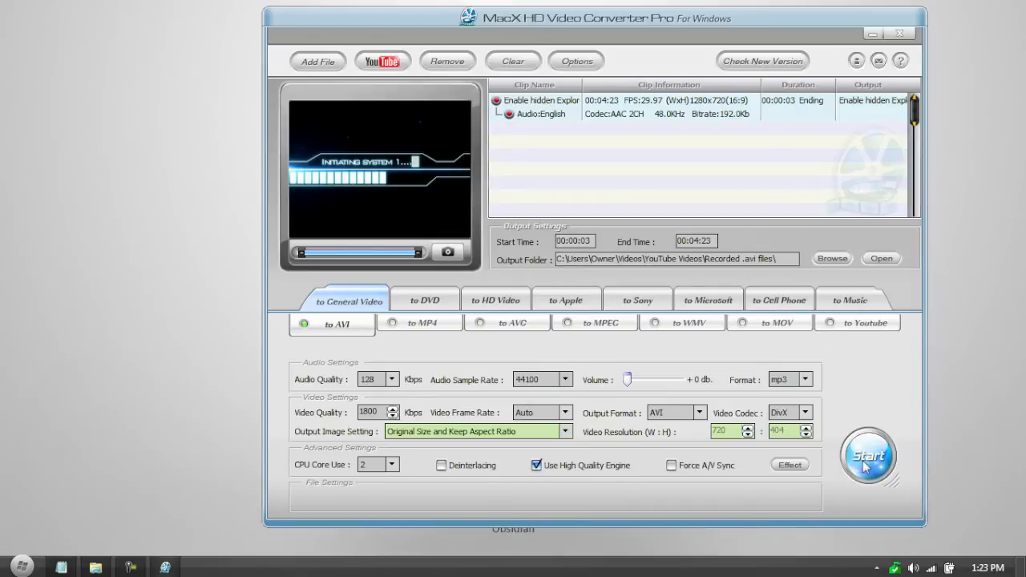
# Start converting the clip to AVI, opening the output folder when finished
pyautogui.click(868, 456)
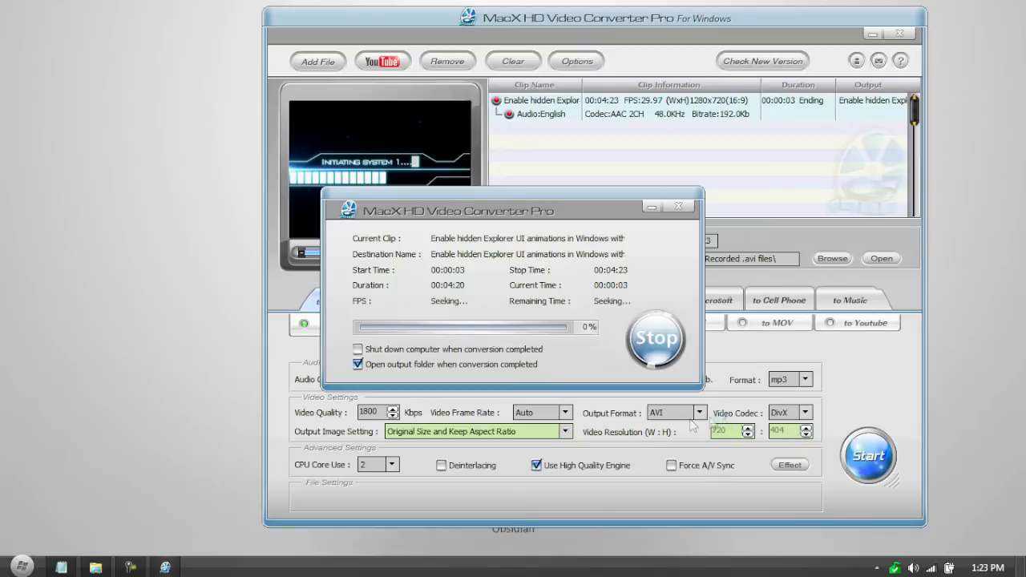
pyautogui.moveTo(529, 332)
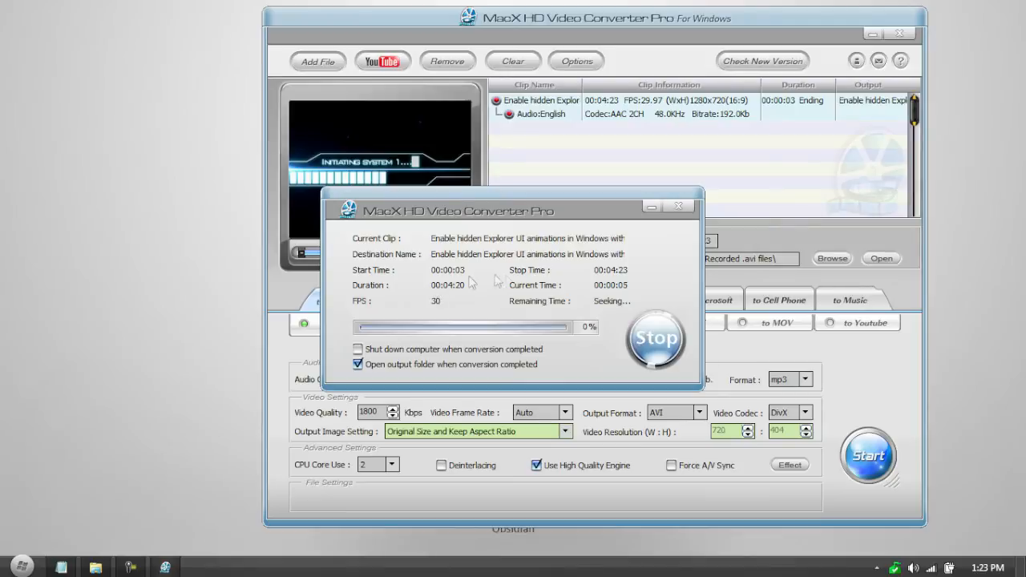
pyautogui.moveTo(647, 289)
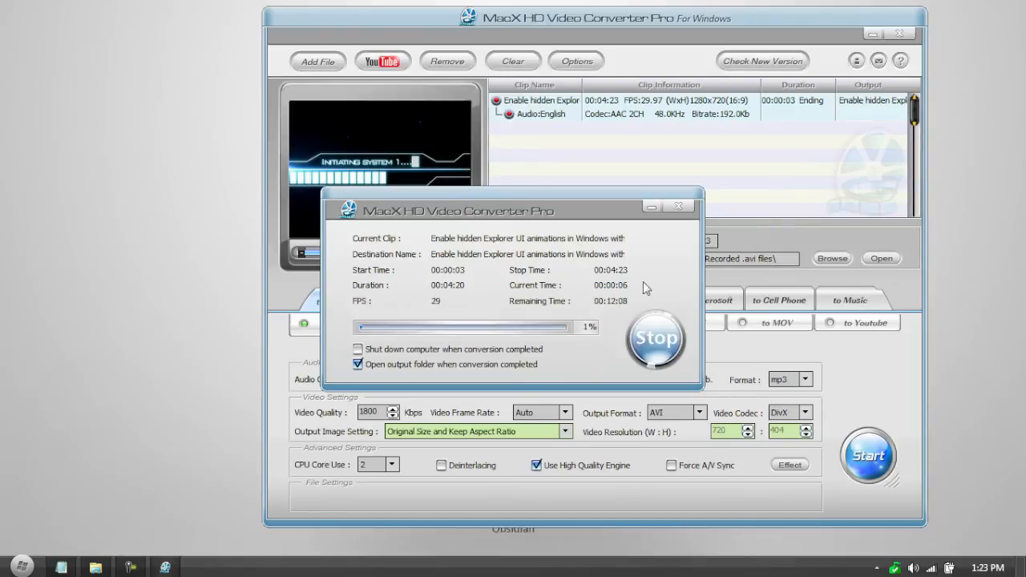
pyautogui.moveTo(655, 337)
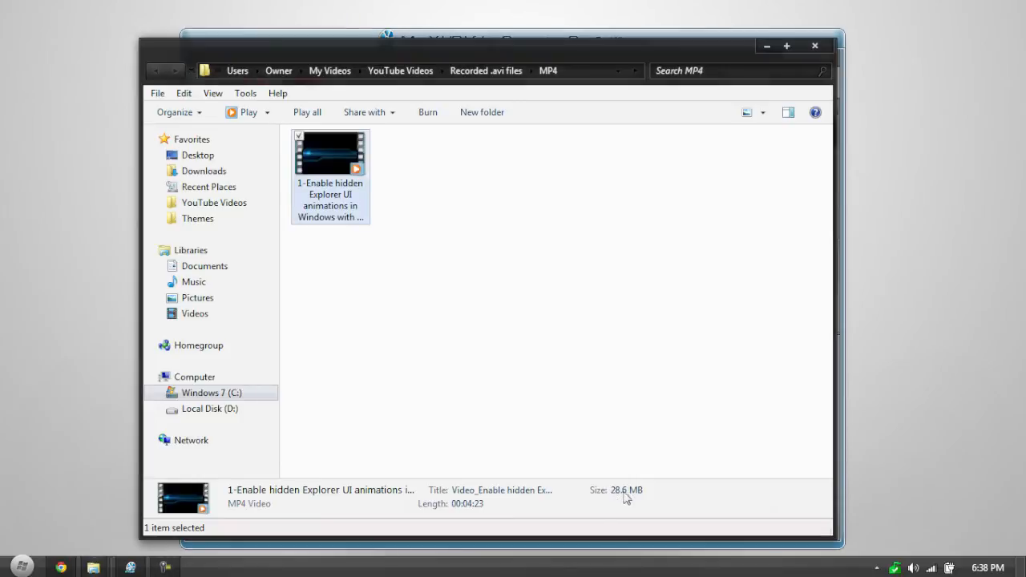
pyautogui.moveTo(635, 372)
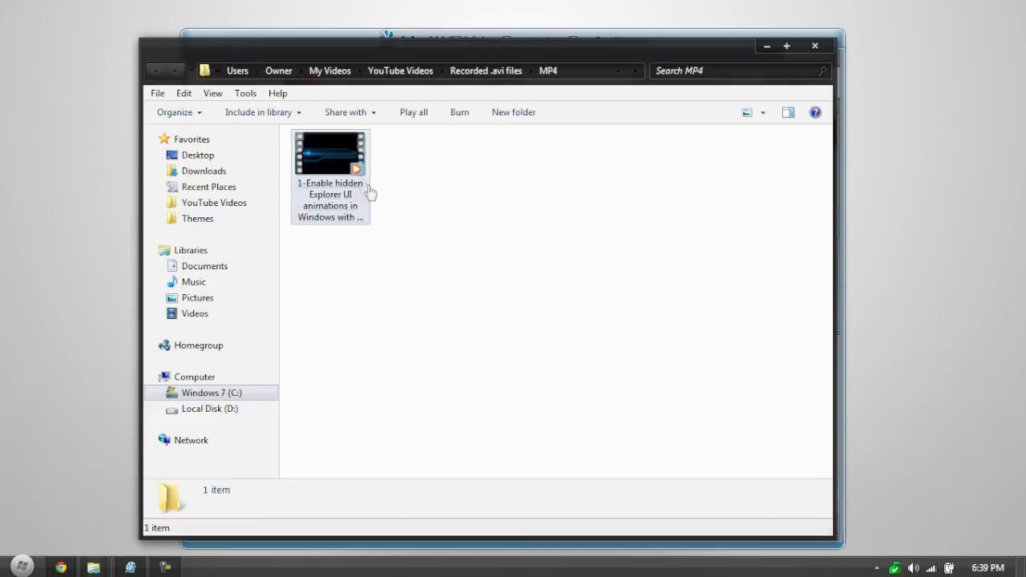
pyautogui.click(329, 152)
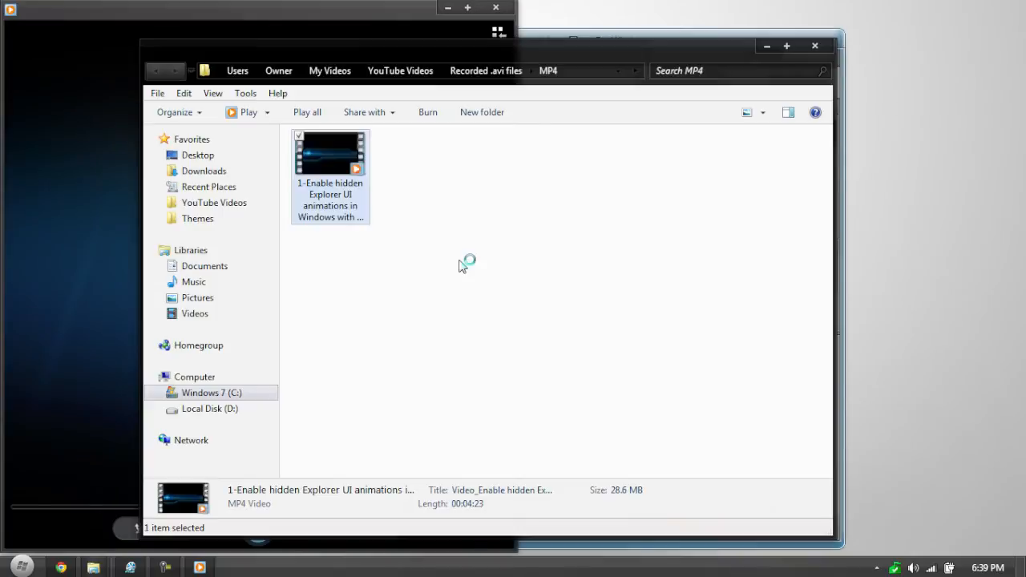
pyautogui.doubleClick(329, 155)
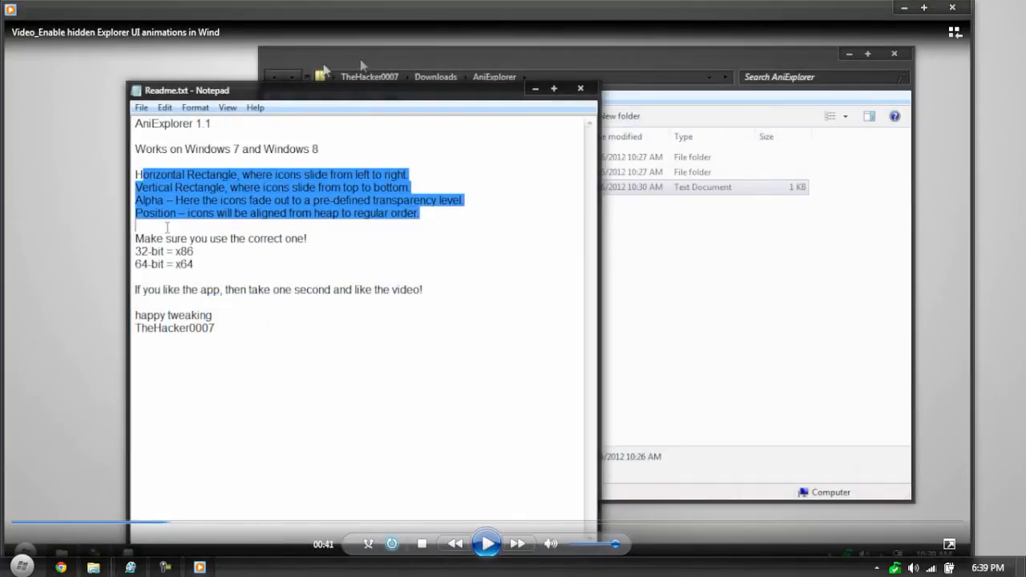
pyautogui.moveTo(401, 272)
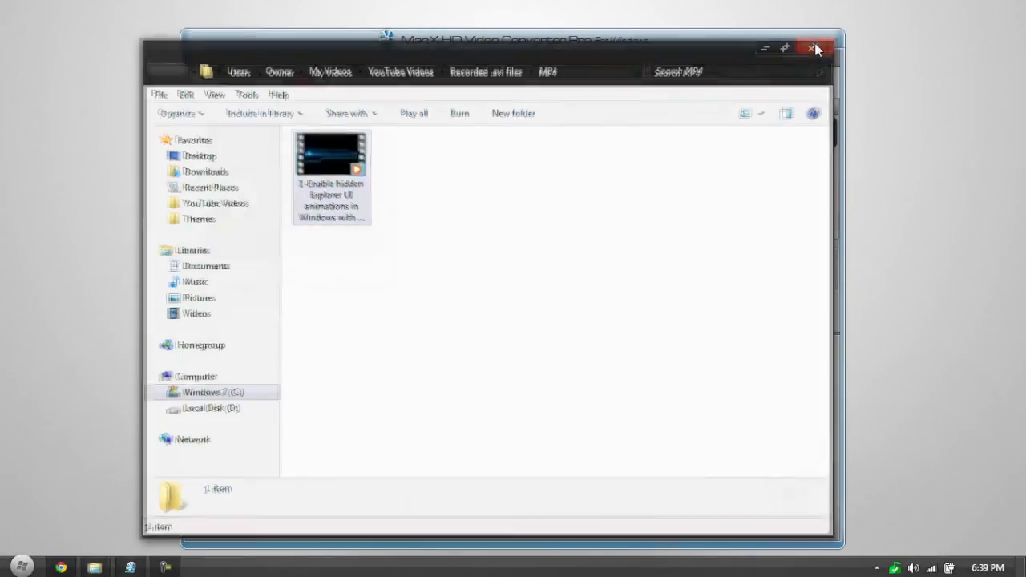
# Close the Explorer output folder and view the taskbar calendar for Tuesday, July 17, 2012
pyautogui.click(816, 49)
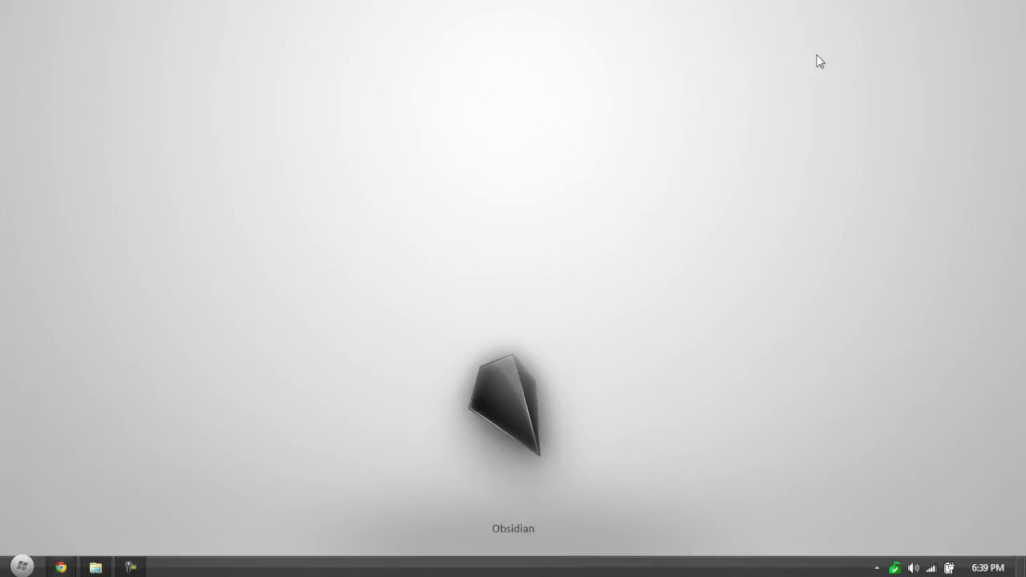
pyautogui.click(987, 568)
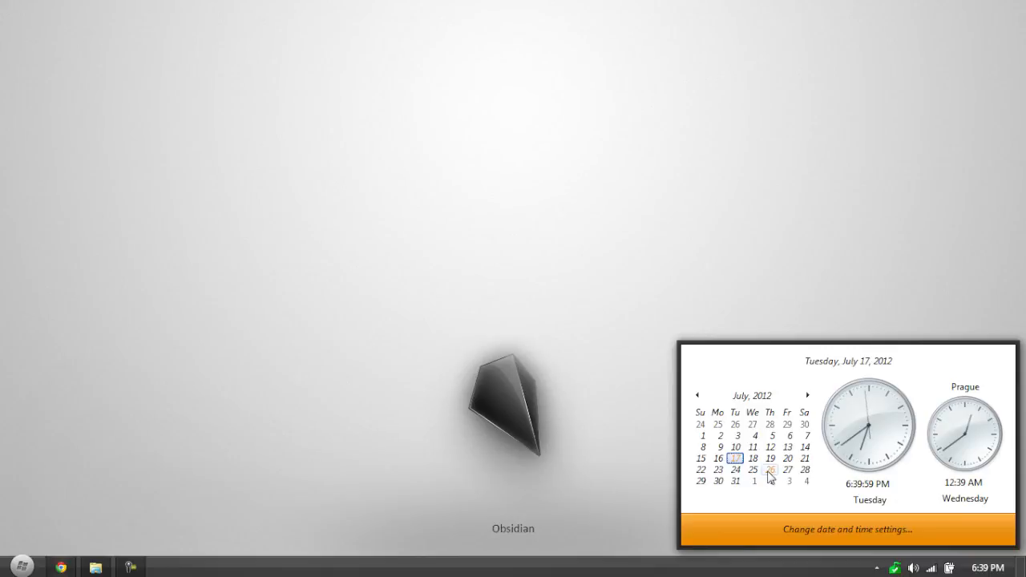
pyautogui.moveTo(788, 458)
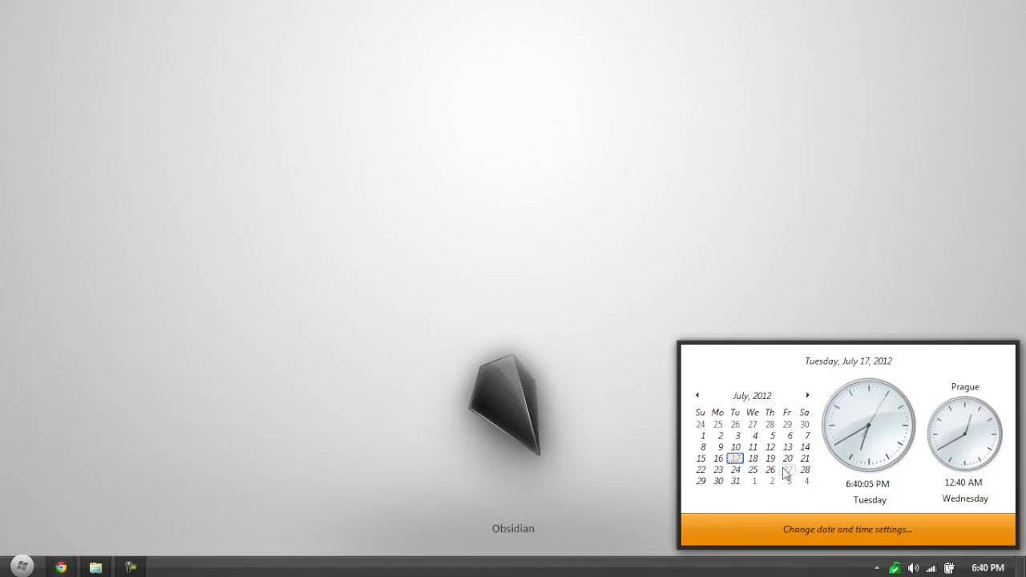
pyautogui.moveTo(774, 225)
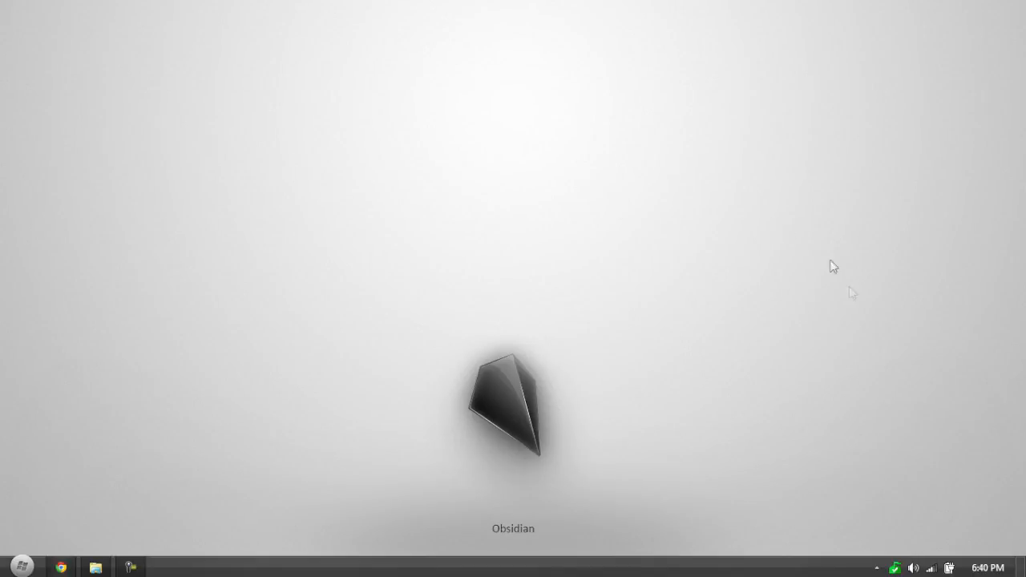
pyautogui.moveTo(805, 456)
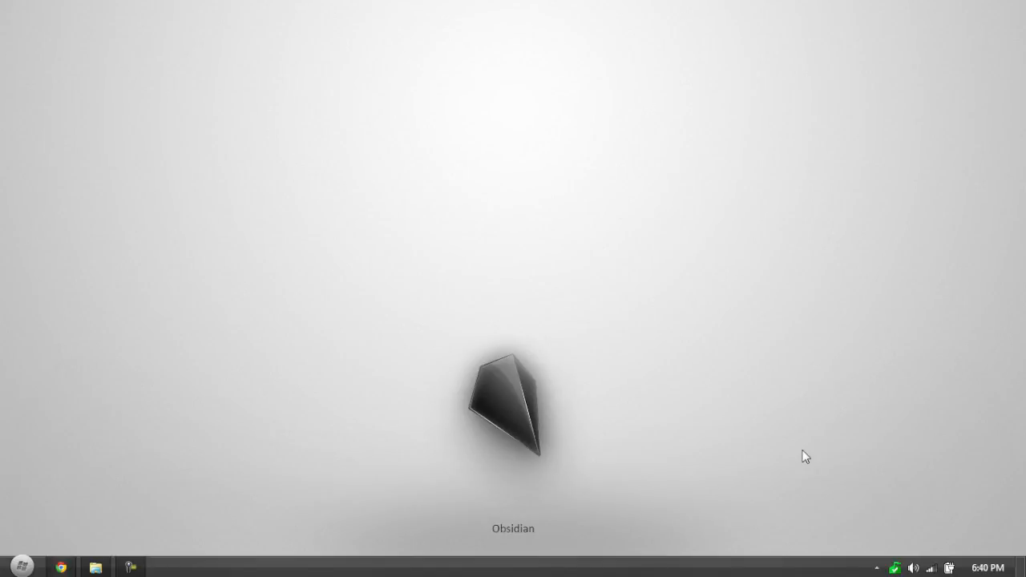
pyautogui.moveTo(768, 265)
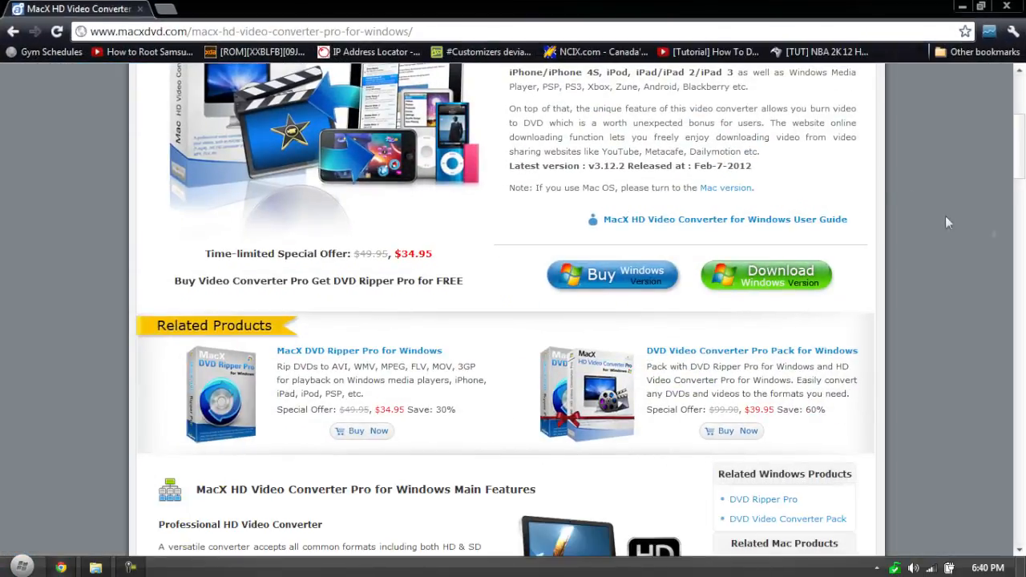
# Scroll through the macxdvd.com product page showing the $34.95 special offer price
pyautogui.scroll(3)
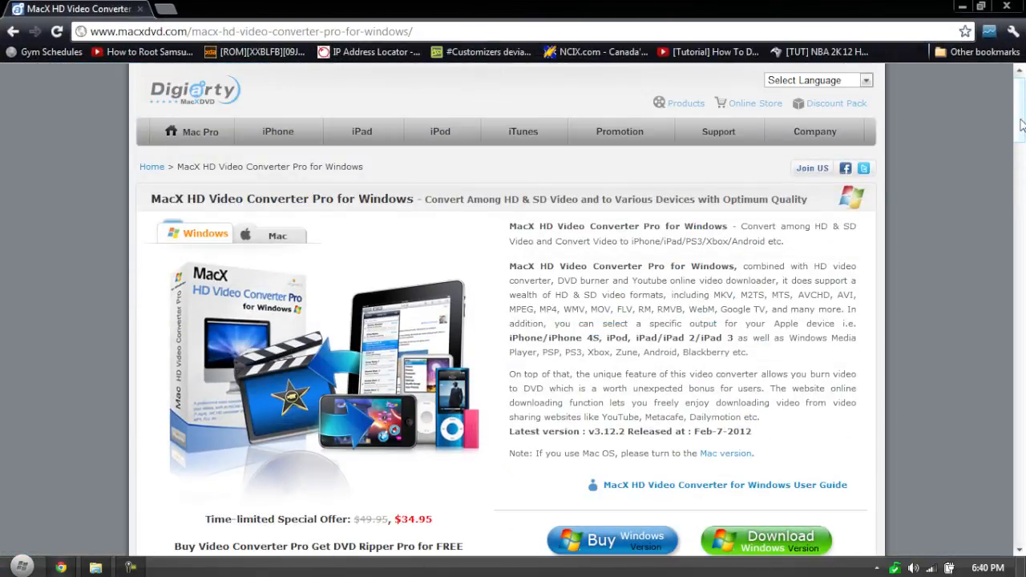
pyautogui.scroll(-3)
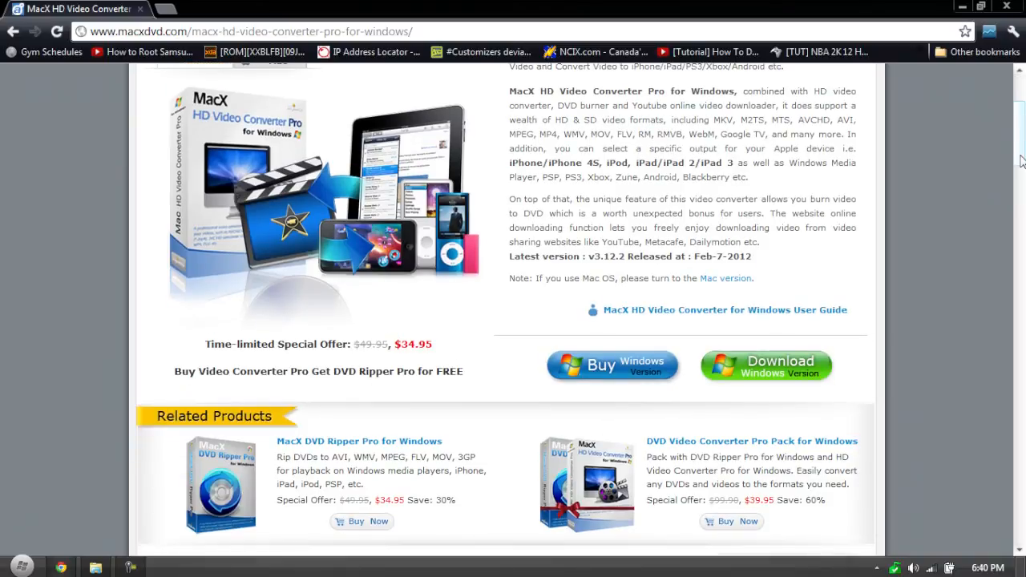
pyautogui.scroll(-3)
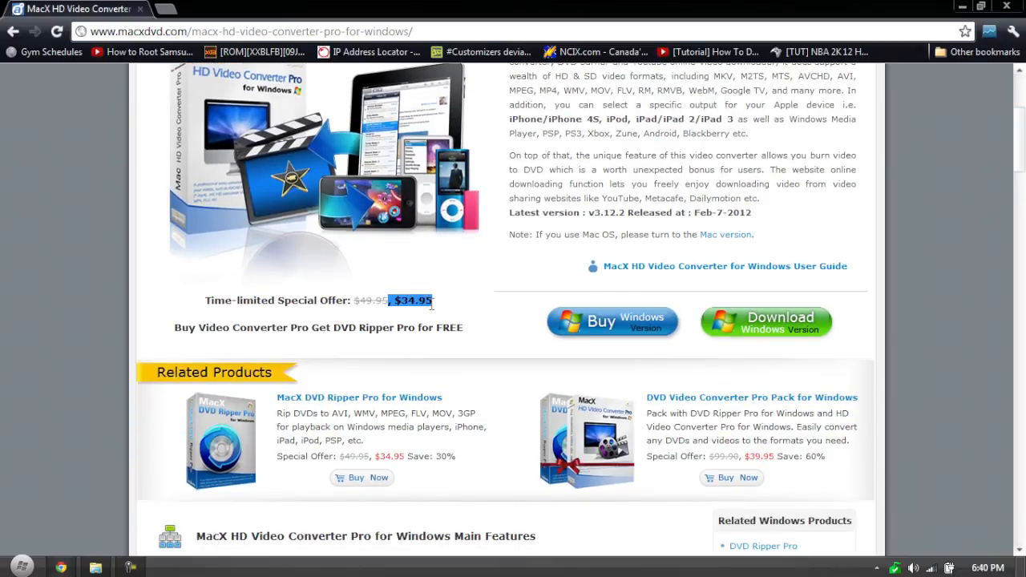
pyautogui.moveTo(448, 283)
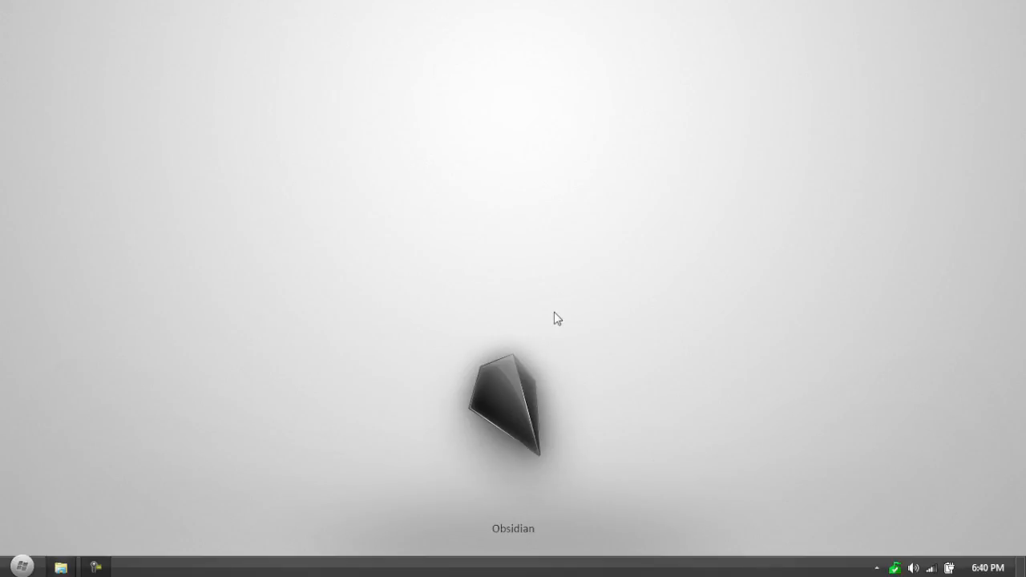
pyautogui.moveTo(26, 433)
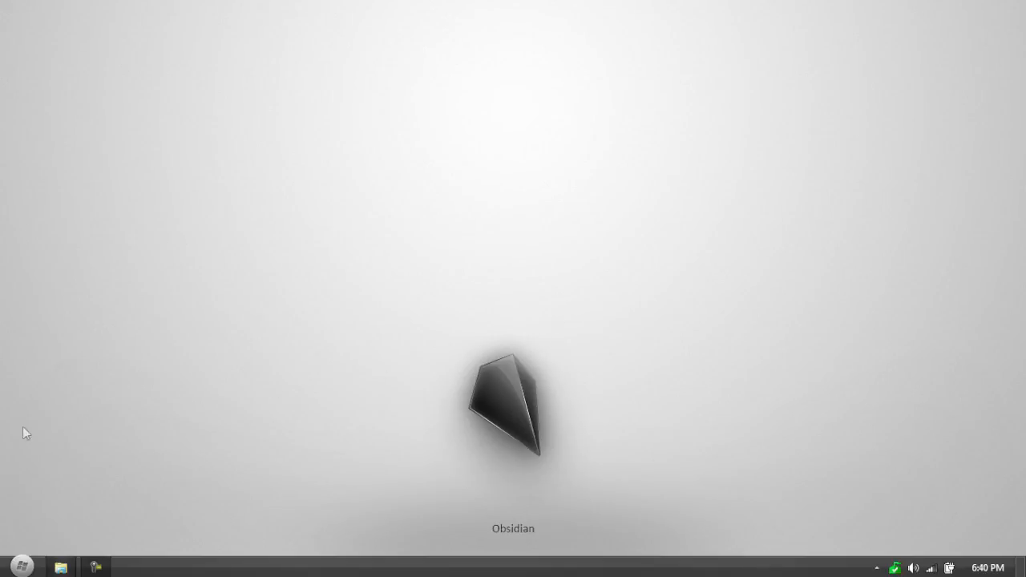